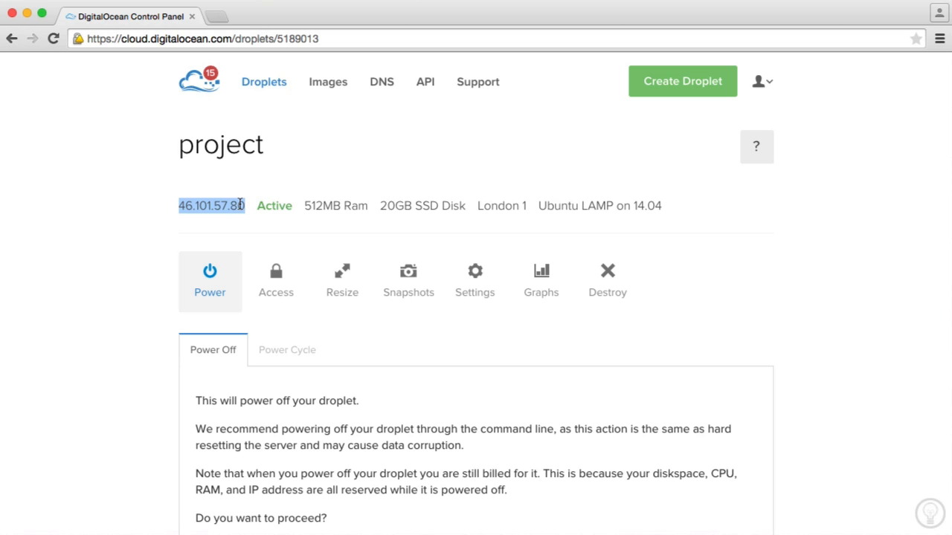
pyautogui.moveTo(239, 24)
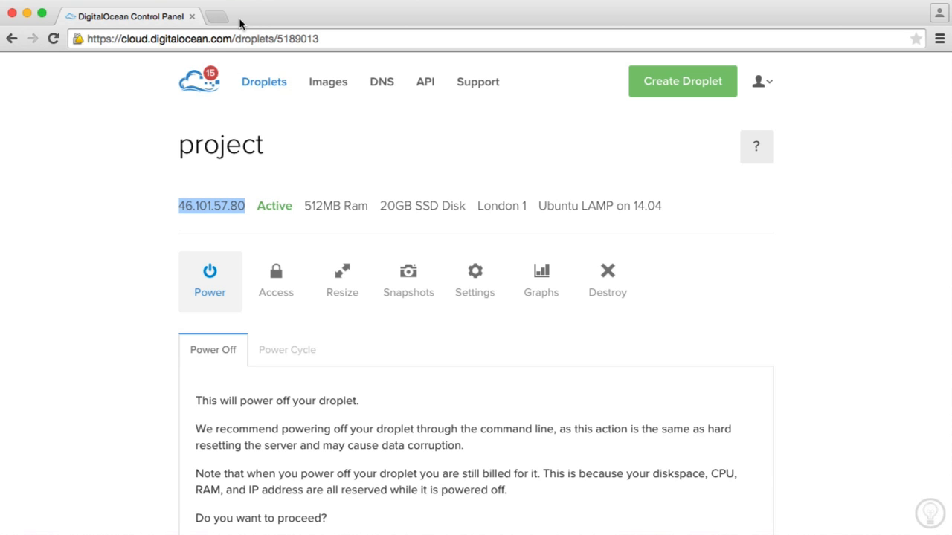
# Duplicate the control panel tab and load 46.101.57.80 to reach the Apache2 Ubuntu Default Page
pyautogui.rightClick(238, 16)
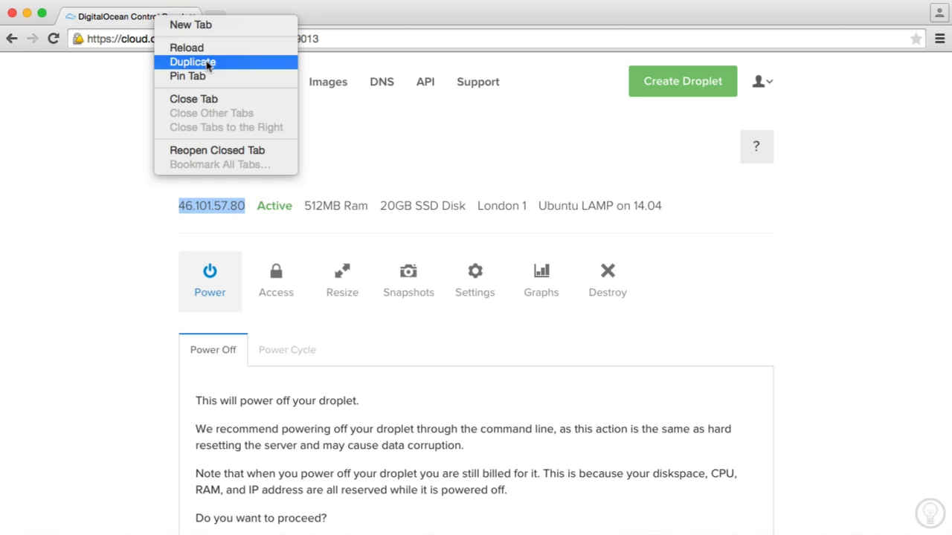
pyautogui.click(192, 62)
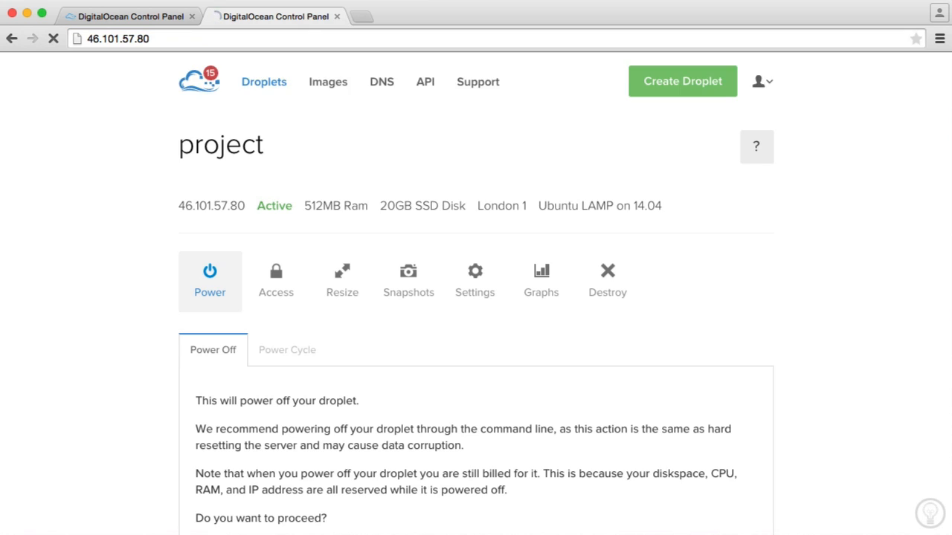
pyautogui.click(275, 16)
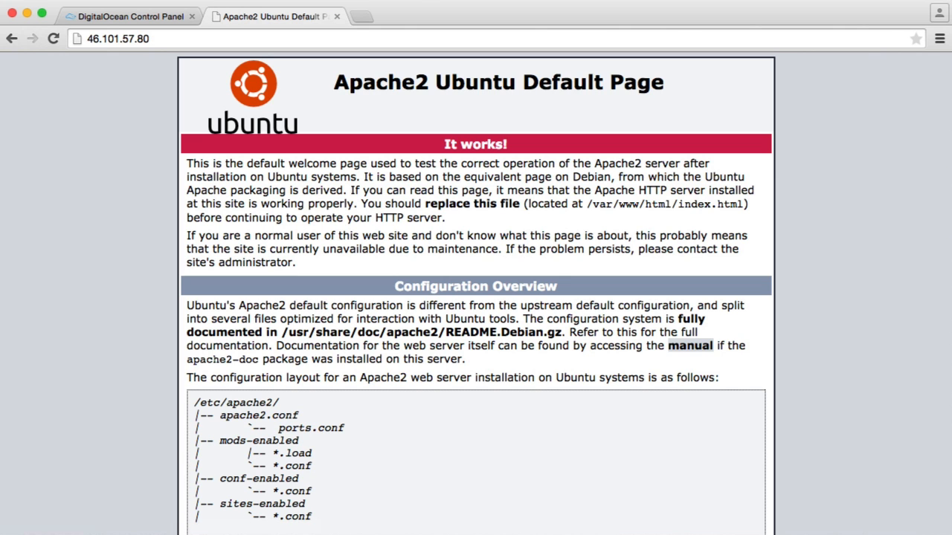
pyautogui.doubleClick(373, 81)
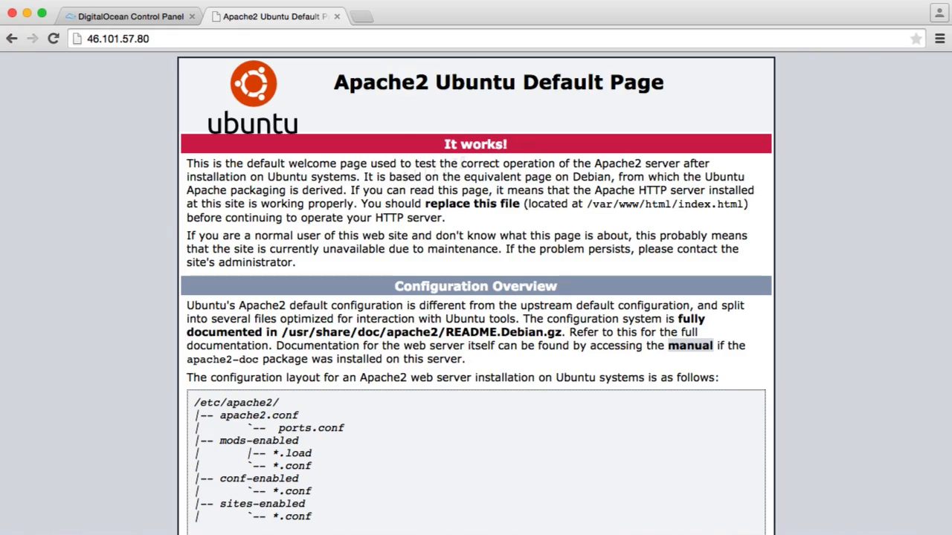
pyautogui.scroll(-3)
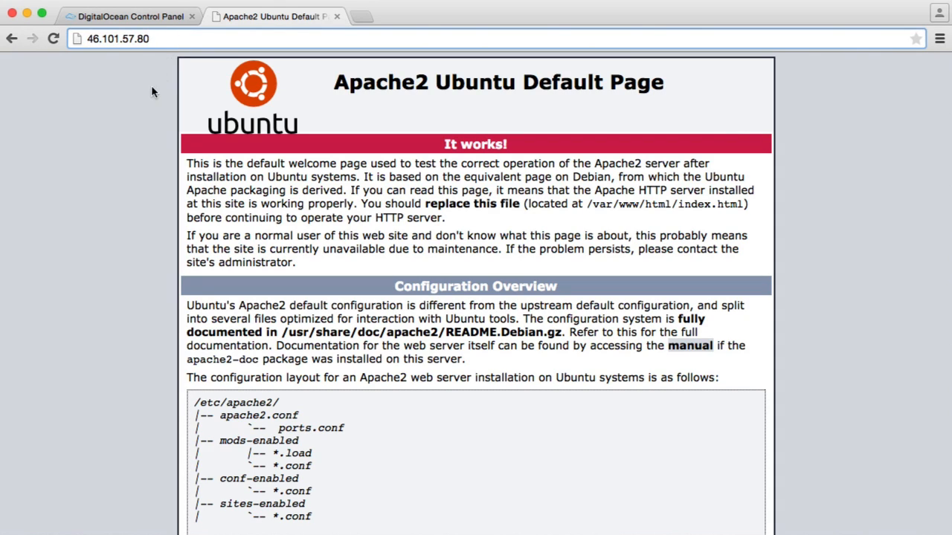
pyautogui.moveTo(153, 107)
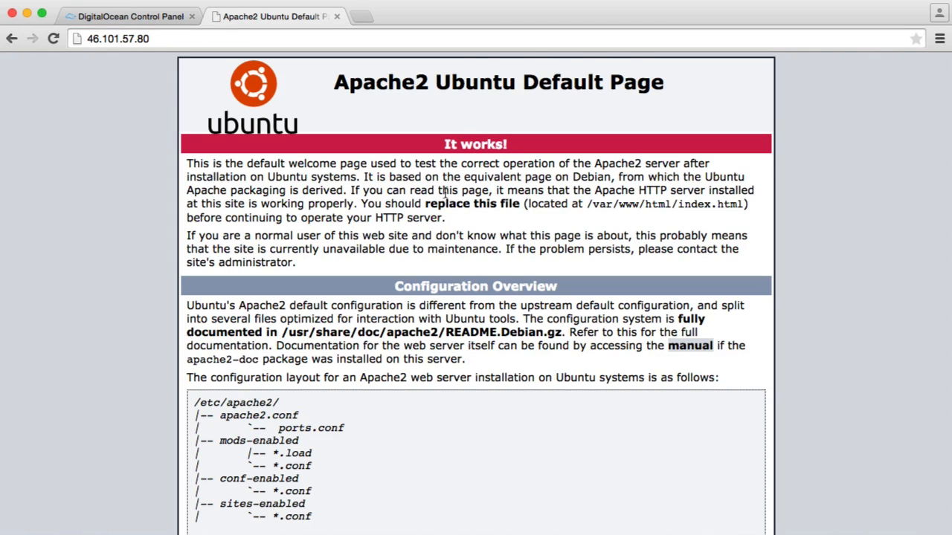
pyautogui.moveTo(376, 233)
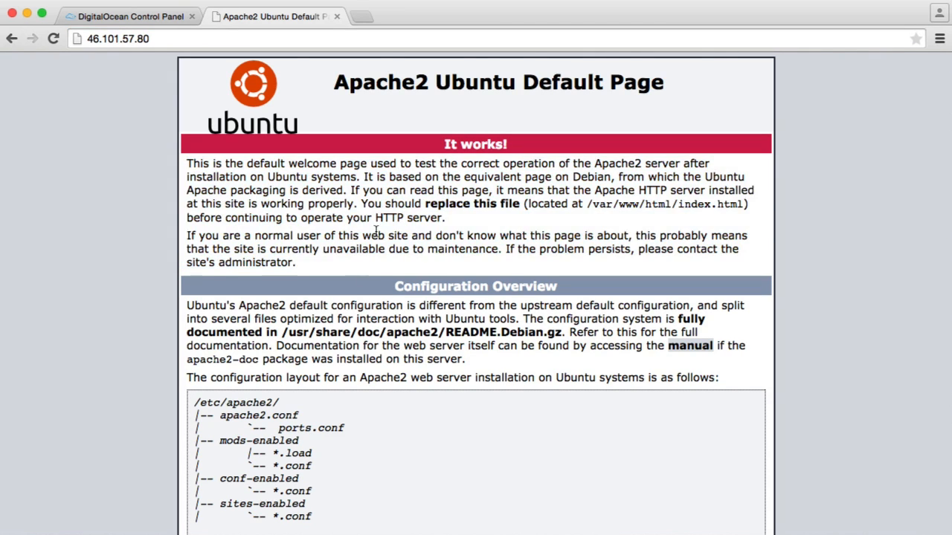
# Open the .ssh folder and inspect the project and project.pub key files
pyautogui.click(126, 16)
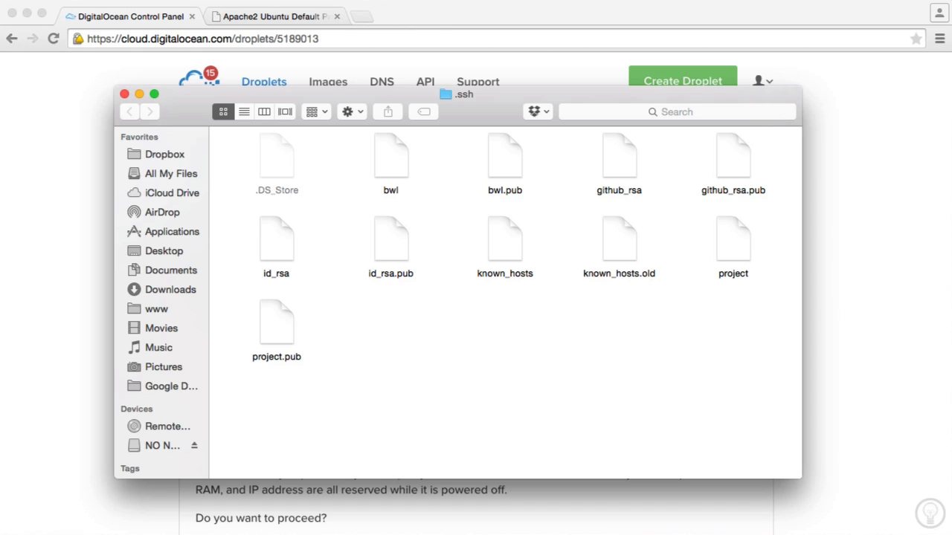
pyautogui.click(277, 324)
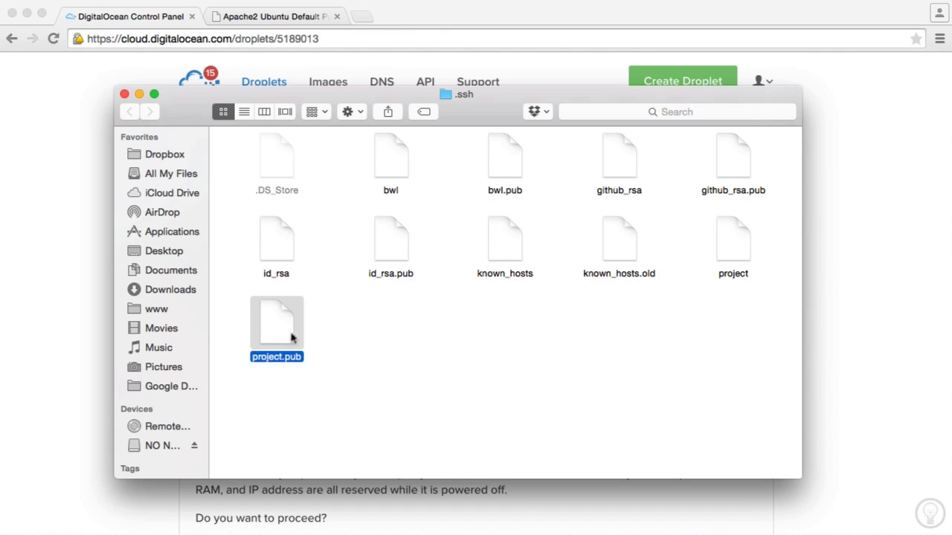
pyautogui.click(733, 240)
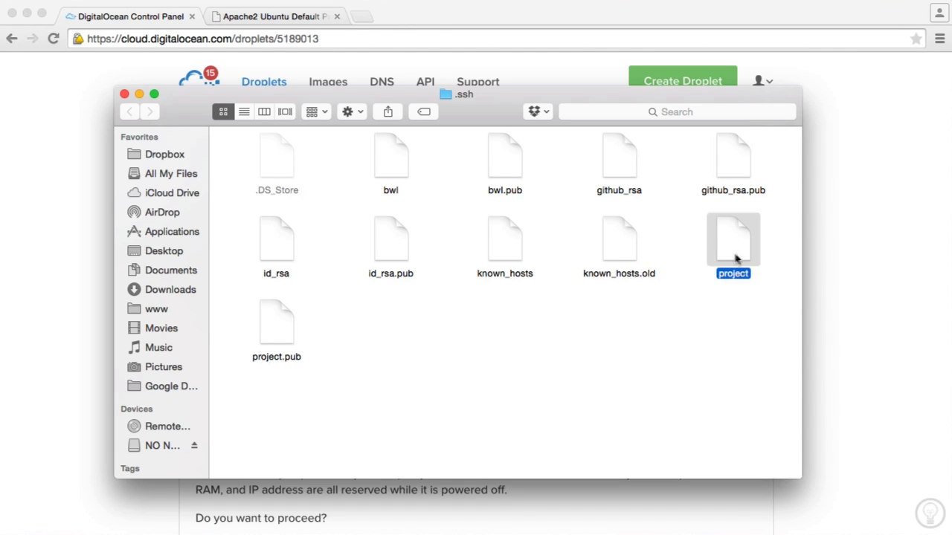
pyautogui.click(276, 324)
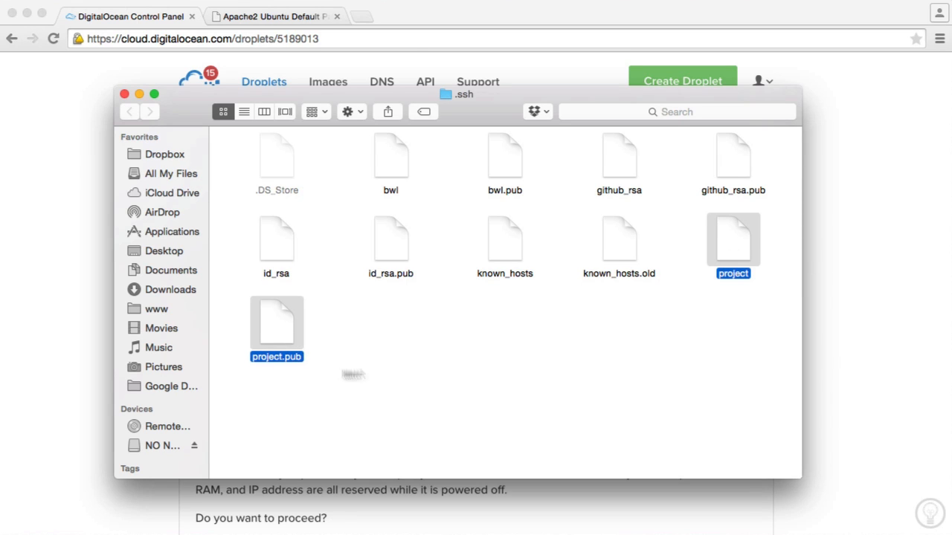
pyautogui.click(322, 325)
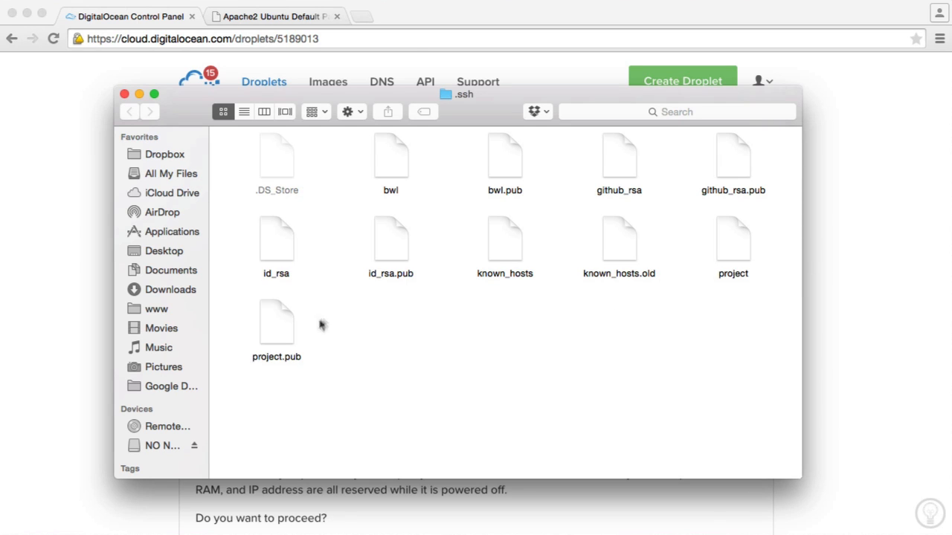
pyautogui.moveTo(87, 347)
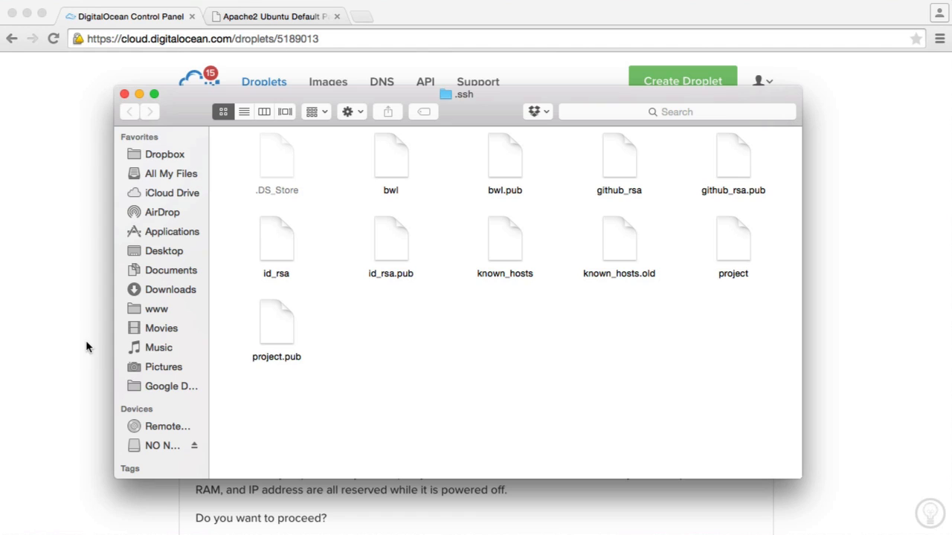
pyautogui.moveTo(87, 353)
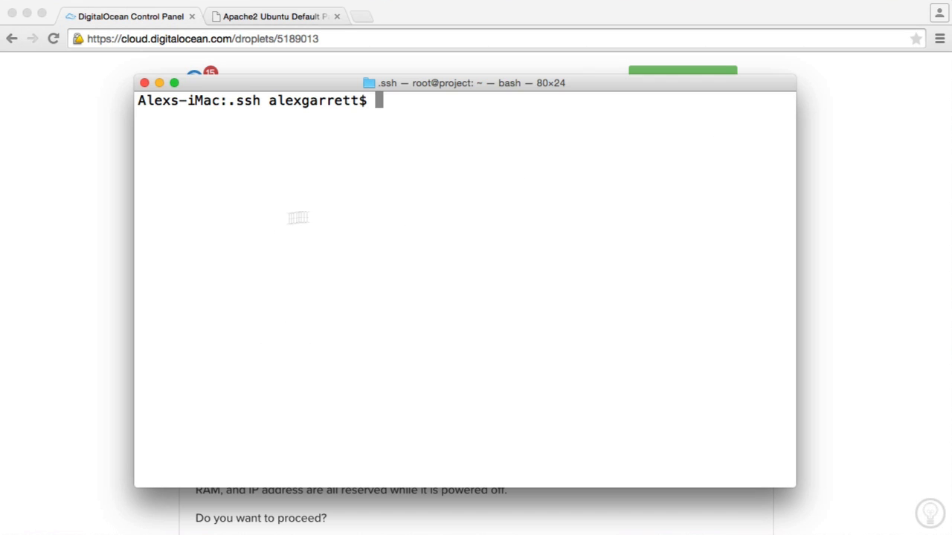
pyautogui.moveTo(453, 82)
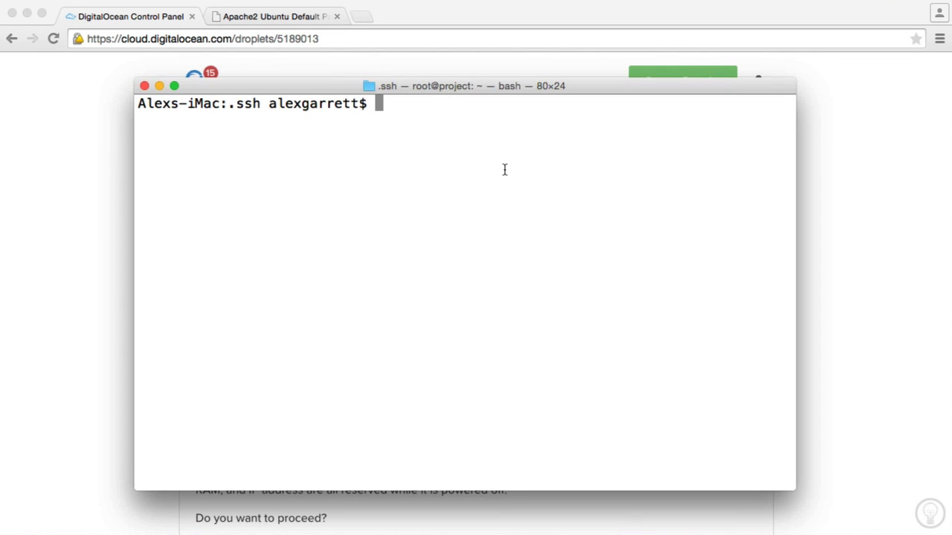
# List the folder, then type 'ssh -i project root@' for the droplet login
pyautogui.write('ls')
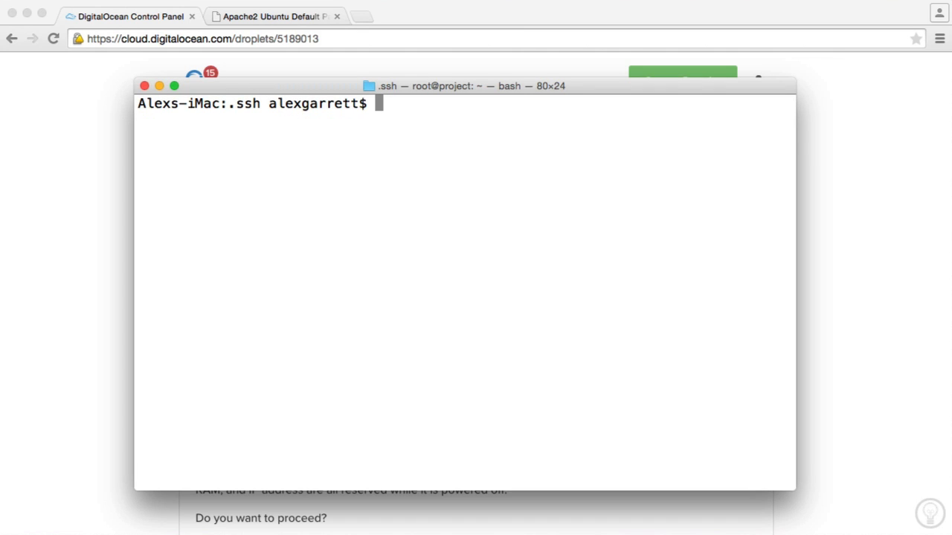
pyautogui.write('ssh')
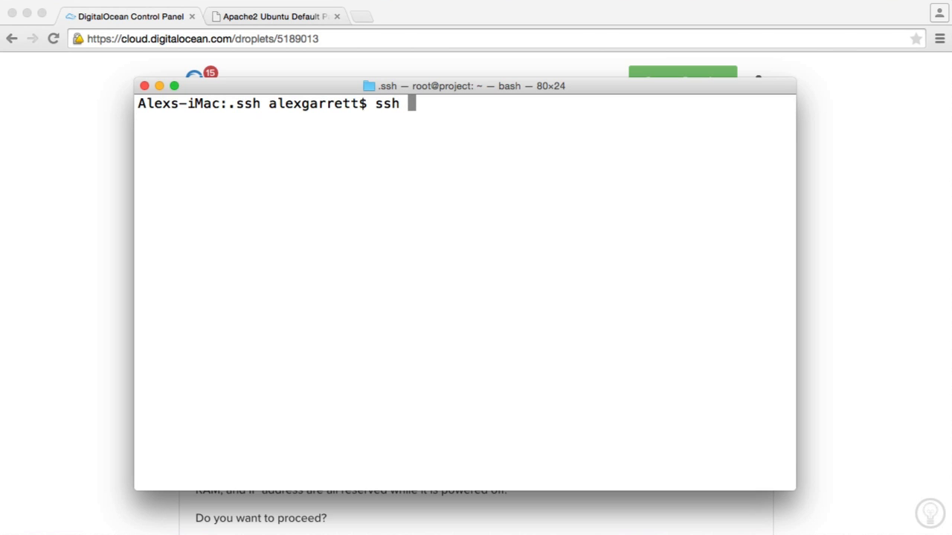
pyautogui.write('-i')
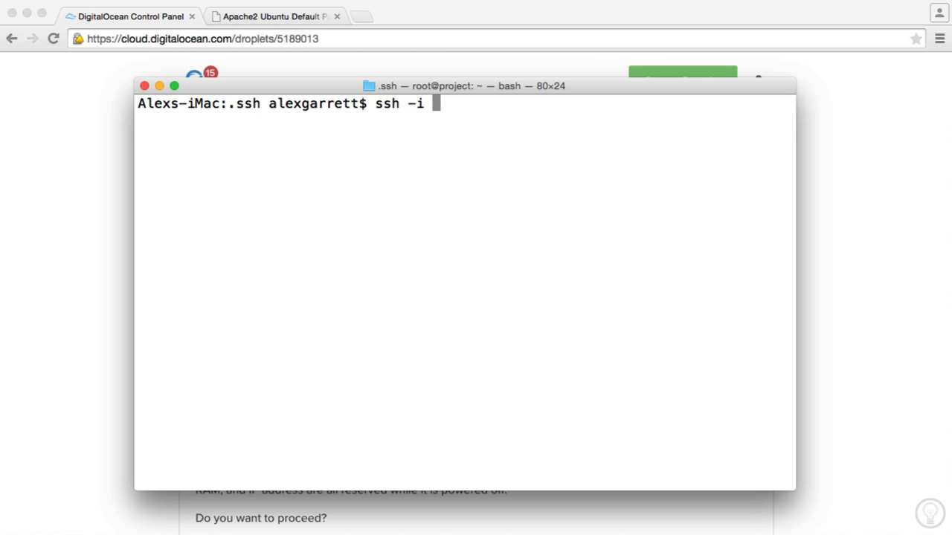
pyautogui.write('project')
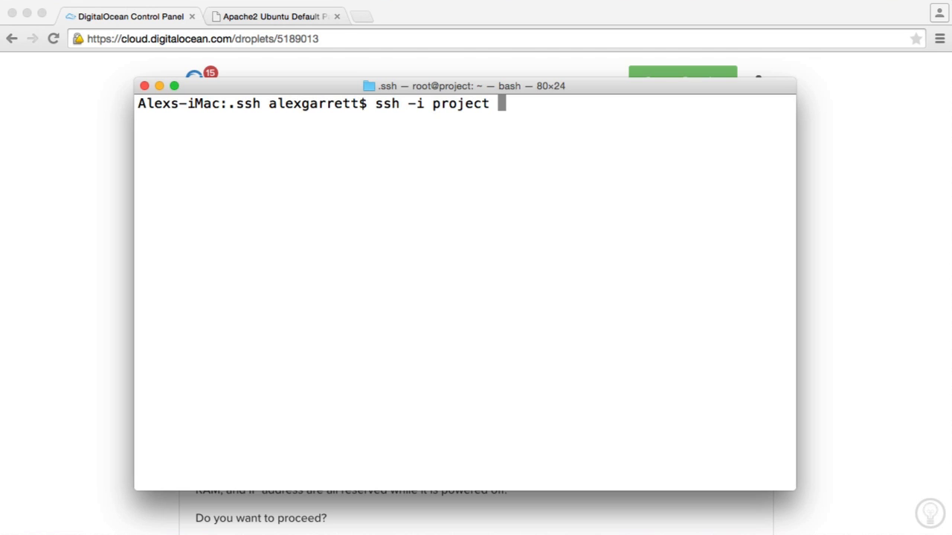
pyautogui.write('root')
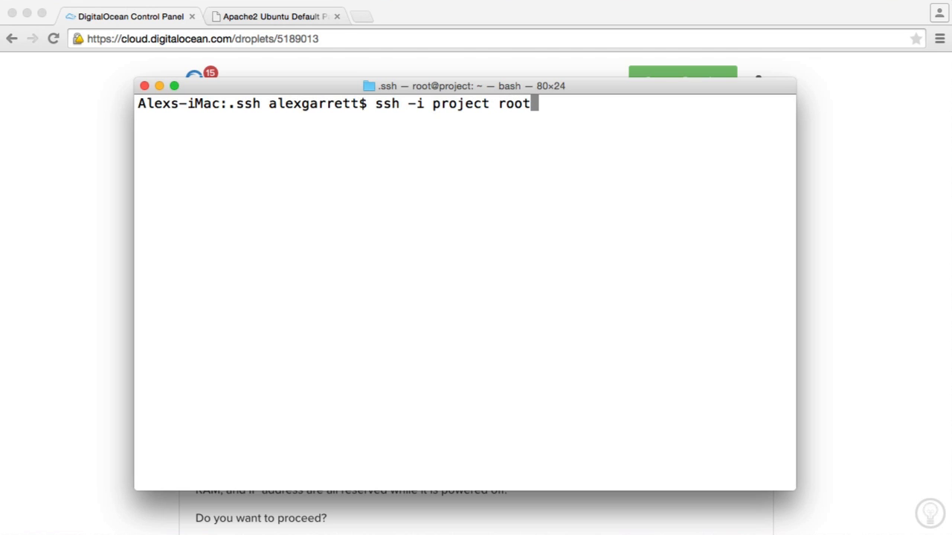
pyautogui.write('@')
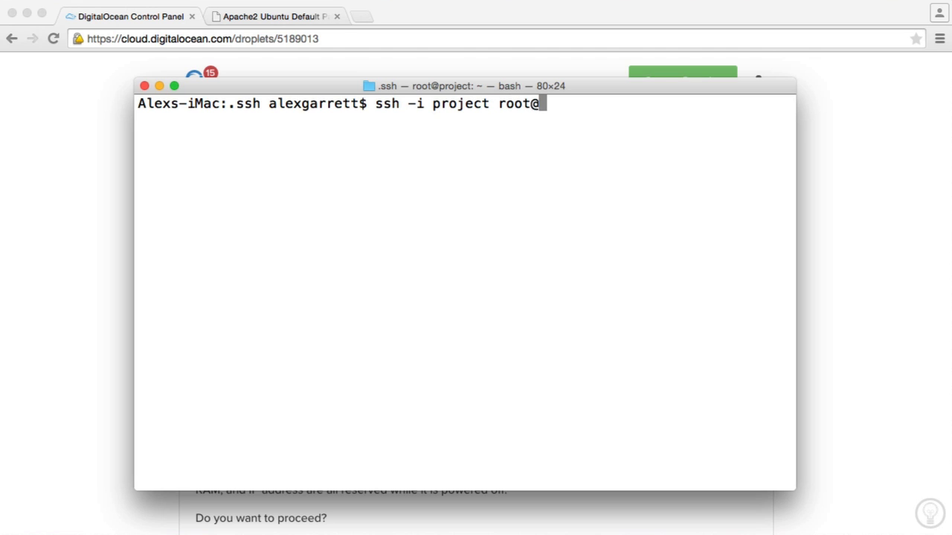
pyautogui.moveTo(89, 249)
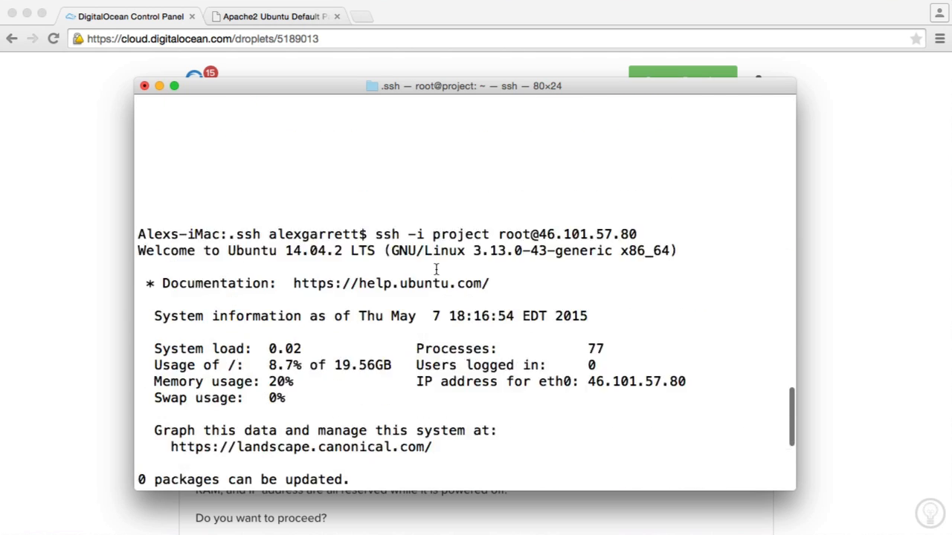
pyautogui.scroll(-3)
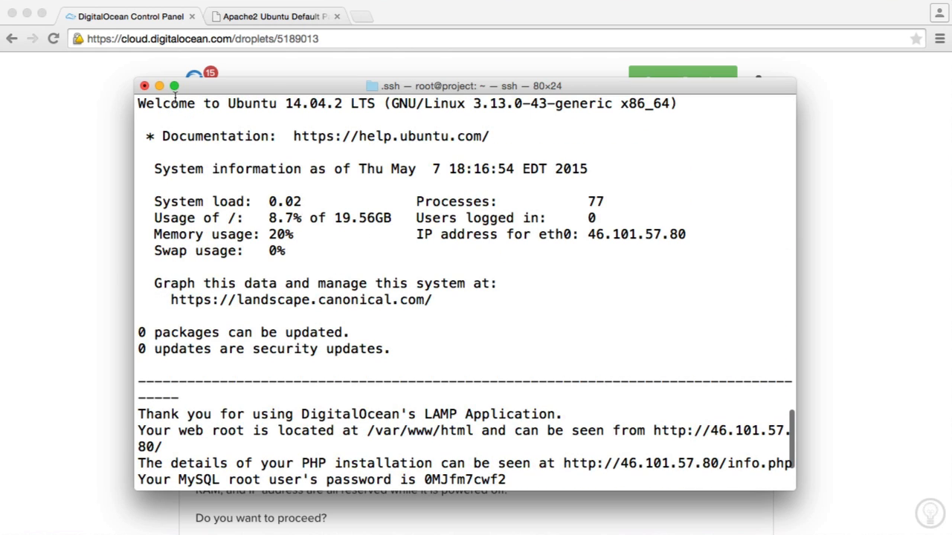
pyautogui.moveTo(173, 102); pyautogui.dragTo(427, 336)
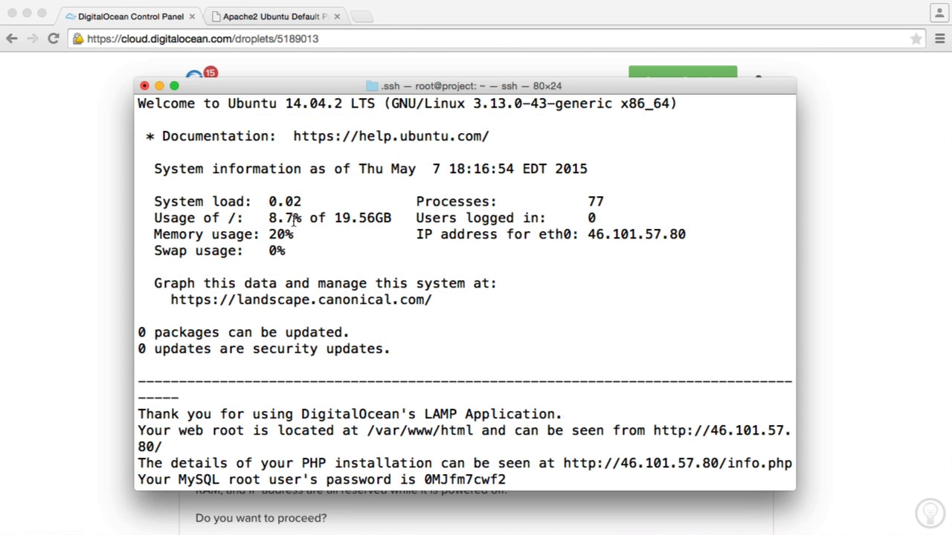
pyautogui.scroll(-3)
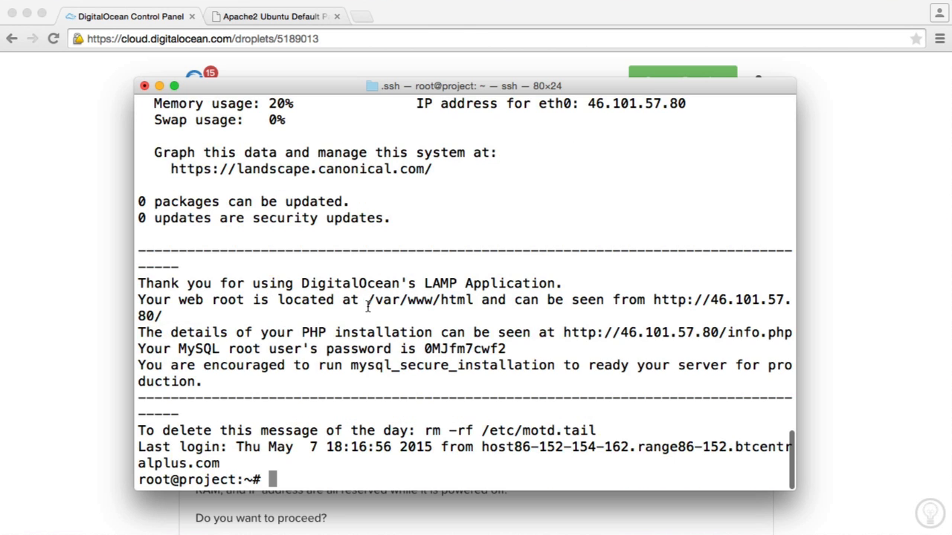
pyautogui.moveTo(137, 283); pyautogui.dragTo(201, 381)
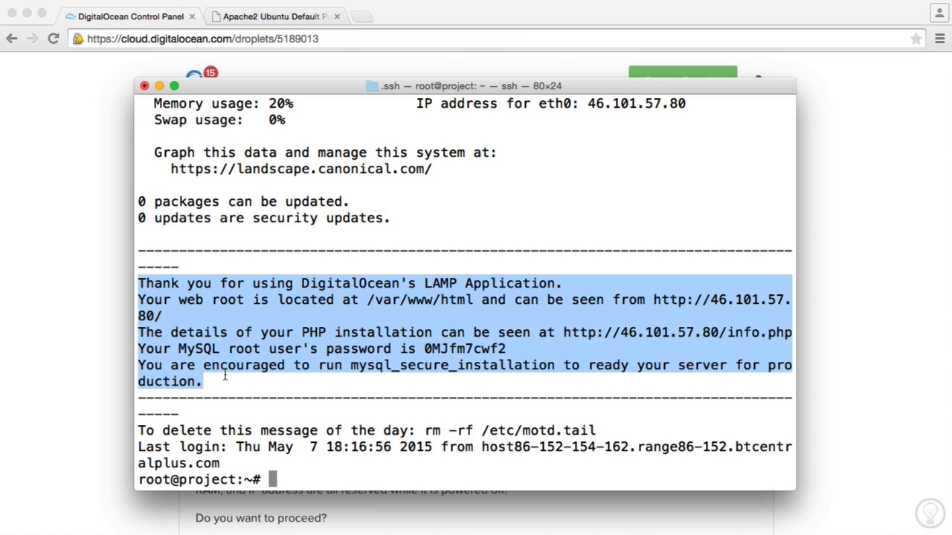
pyautogui.click(271, 333)
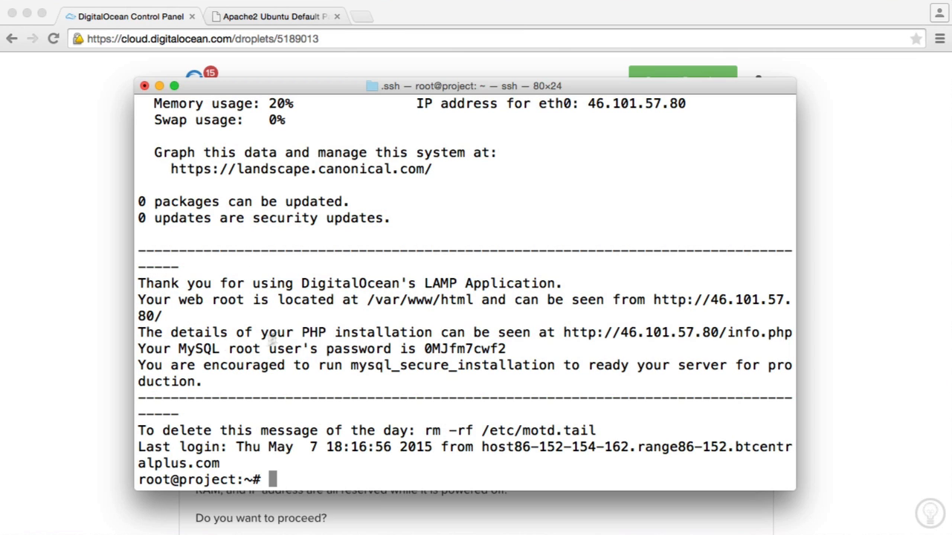
pyautogui.moveTo(137, 283); pyautogui.dragTo(202, 381)
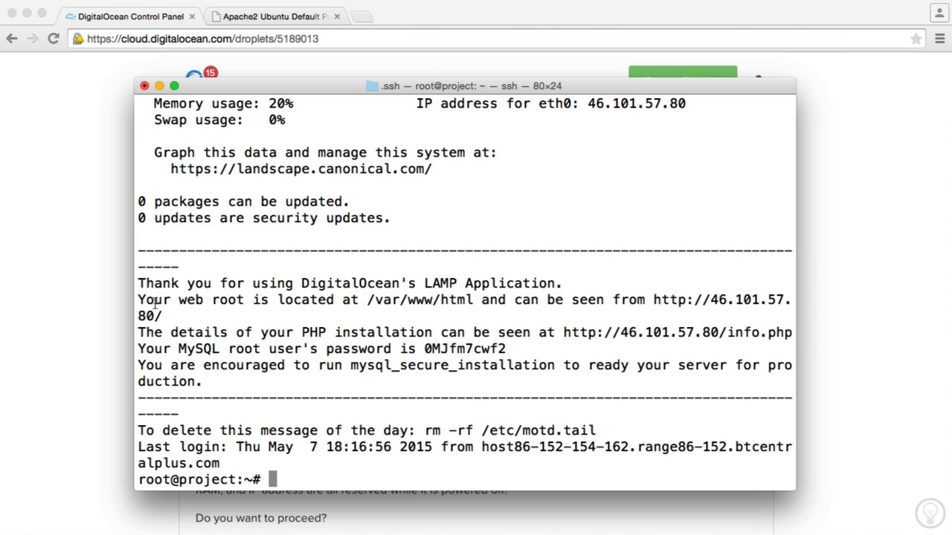
pyautogui.moveTo(355, 300)
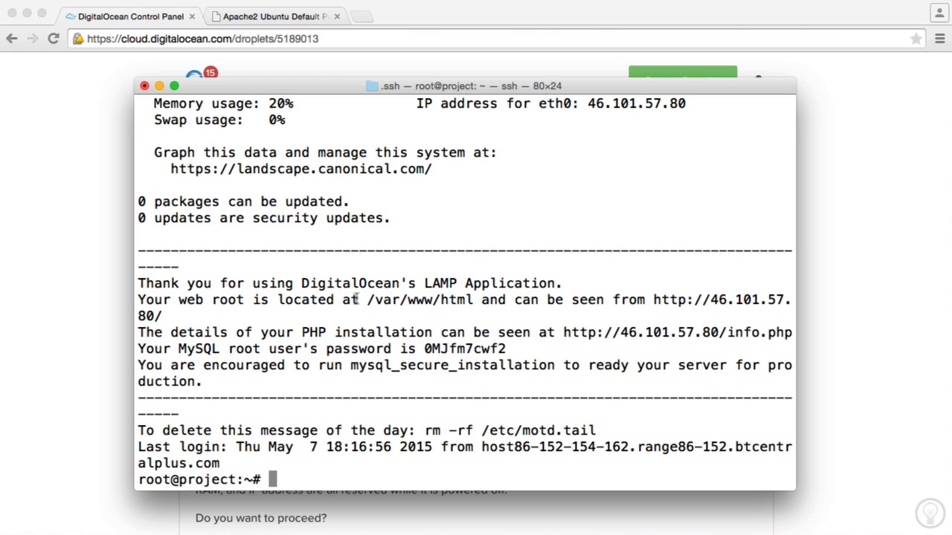
pyautogui.moveTo(461, 292)
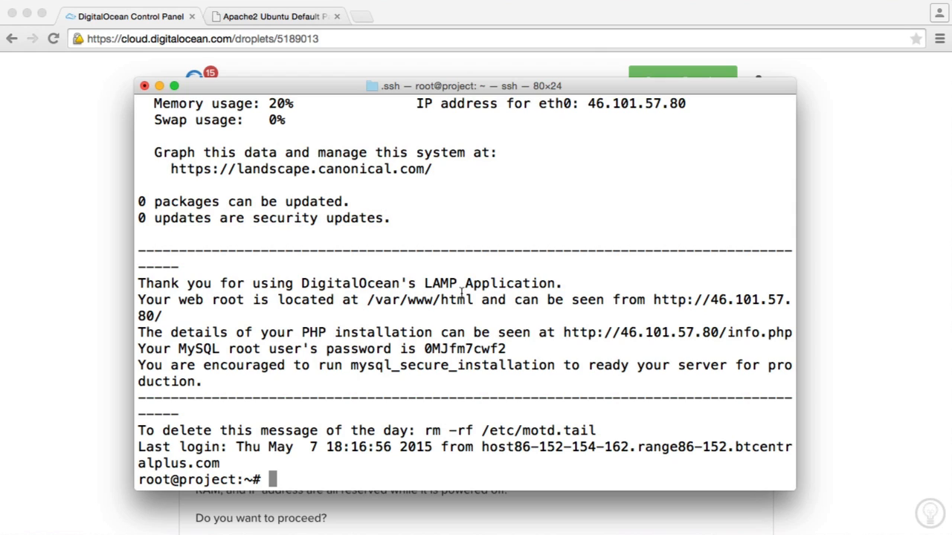
pyautogui.moveTo(661, 303)
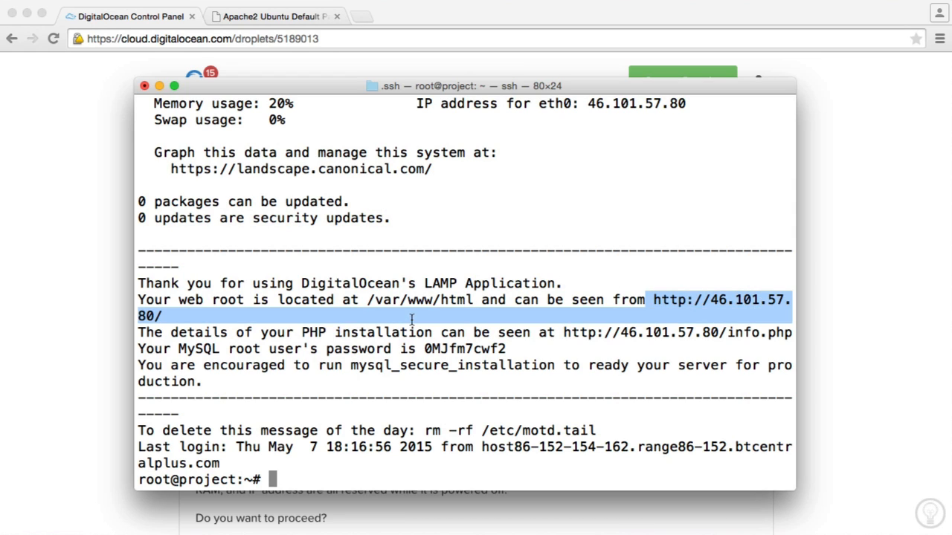
pyautogui.click(273, 17)
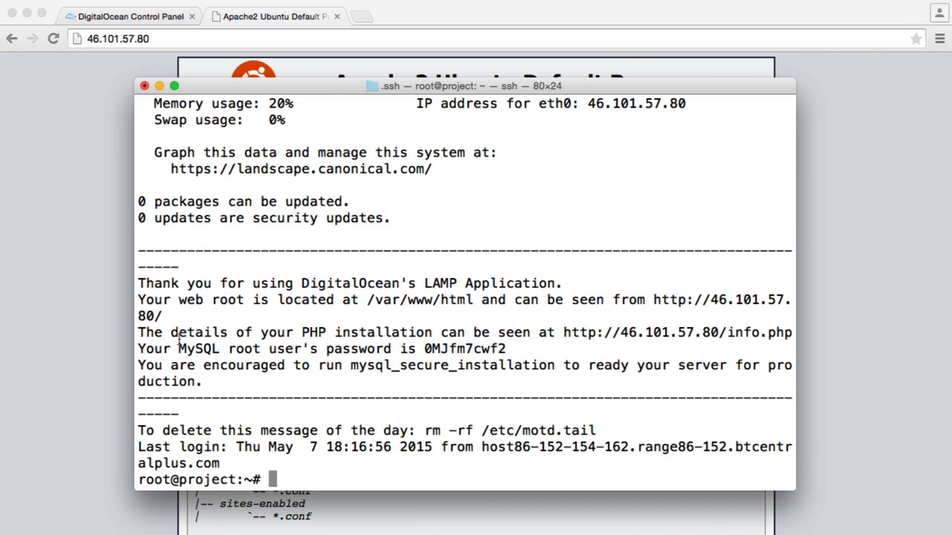
pyautogui.moveTo(718, 332)
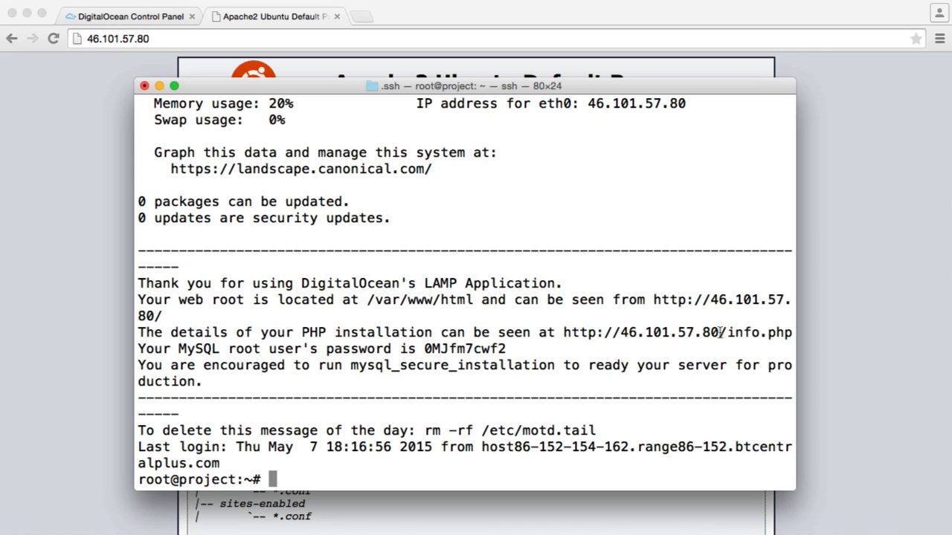
pyautogui.doubleClick(755, 332)
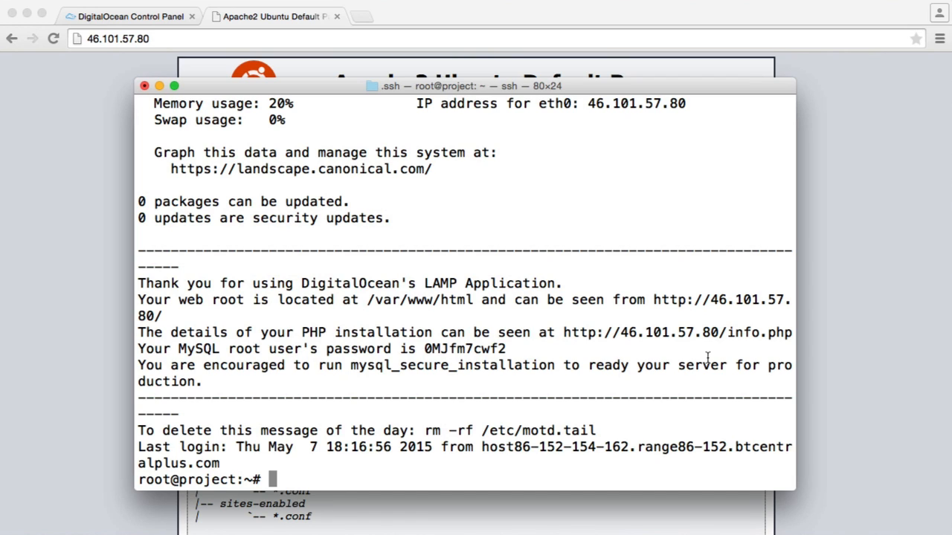
pyautogui.moveTo(214, 350)
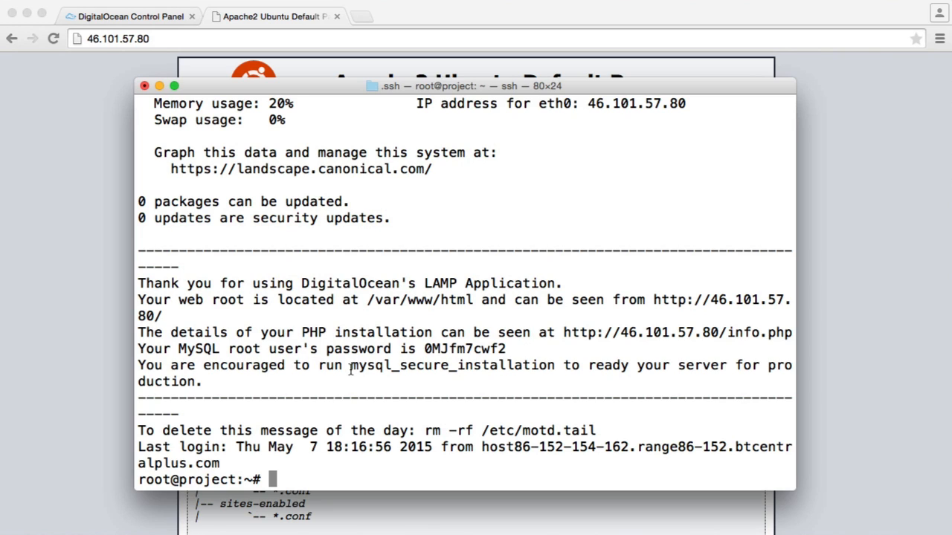
pyautogui.doubleClick(450, 365)
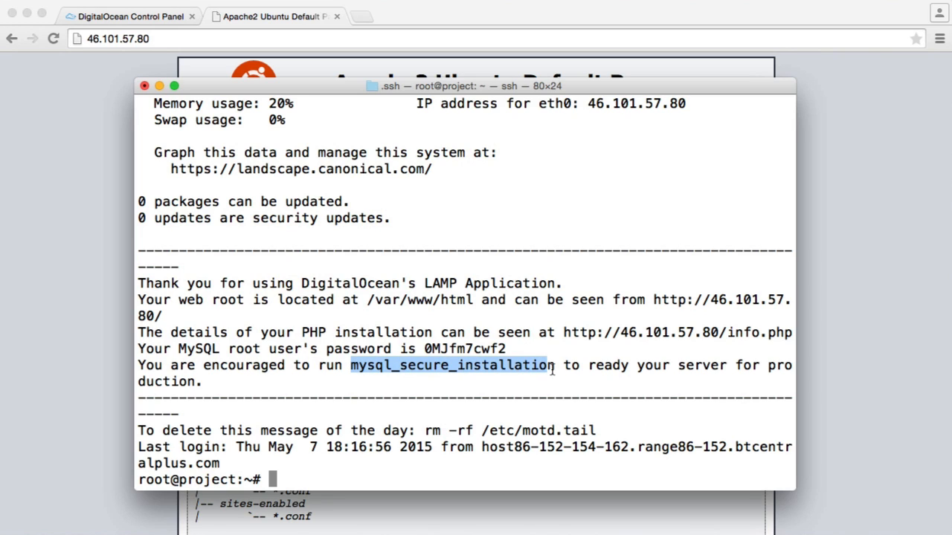
pyautogui.click(387, 364)
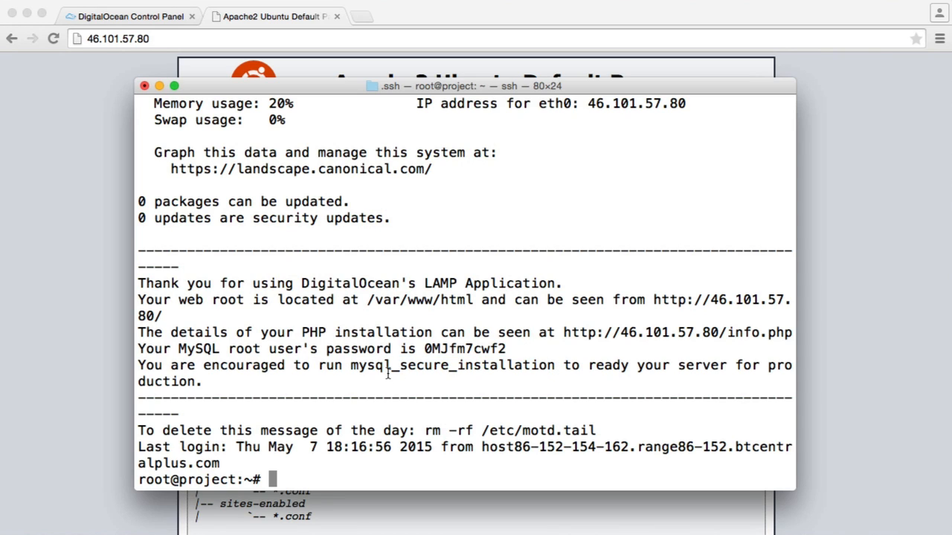
pyautogui.moveTo(353, 364)
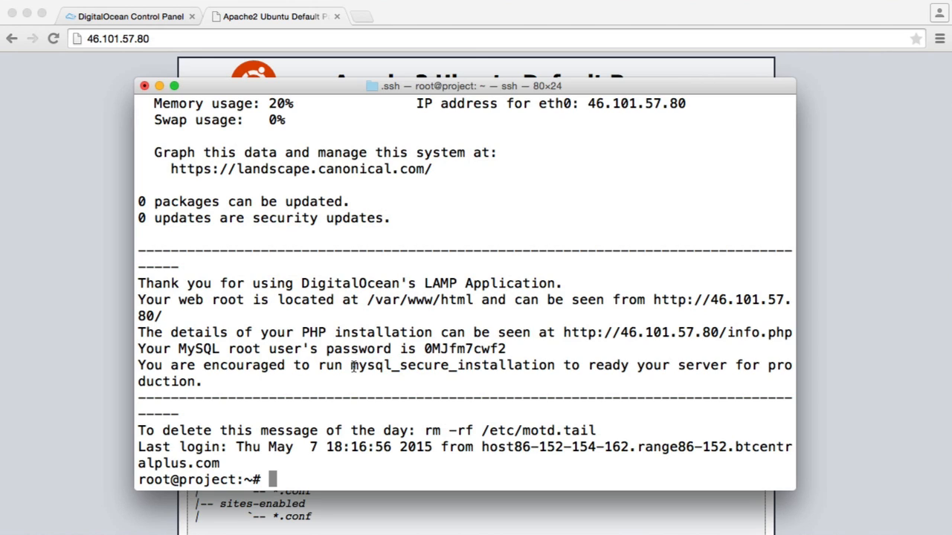
pyautogui.doubleClick(452, 365)
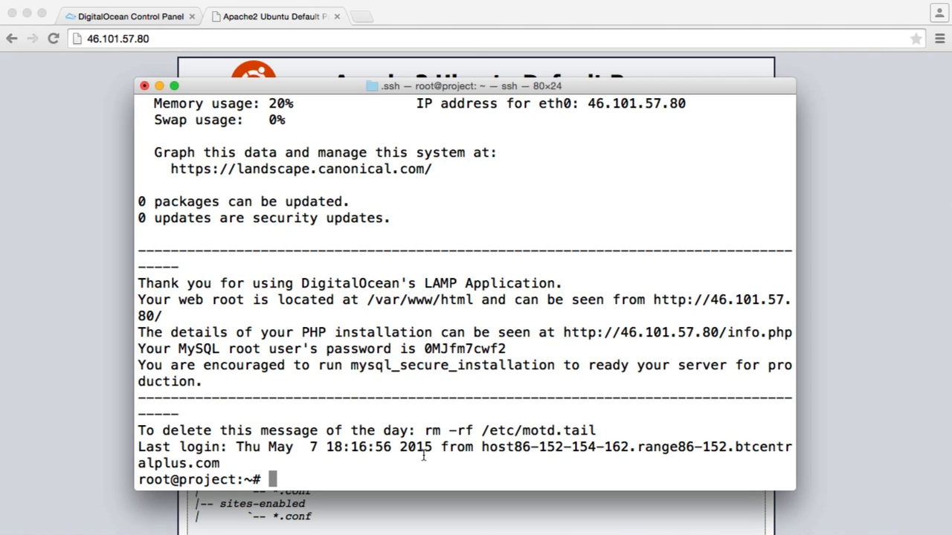
# Run mysql_secure_installation answering n, y, n, y, y, then clear the screen
pyautogui.write('mysql_secure_installation')
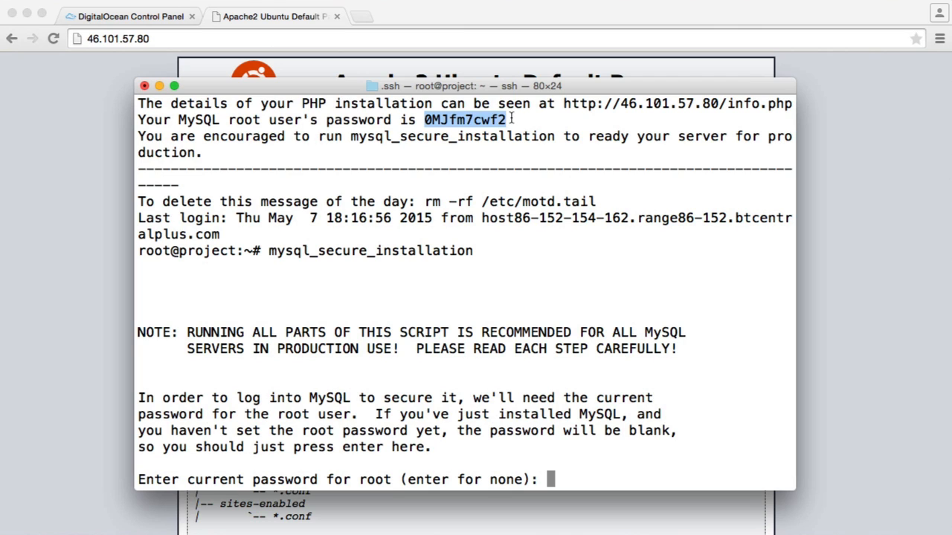
pyautogui.moveTo(541, 387)
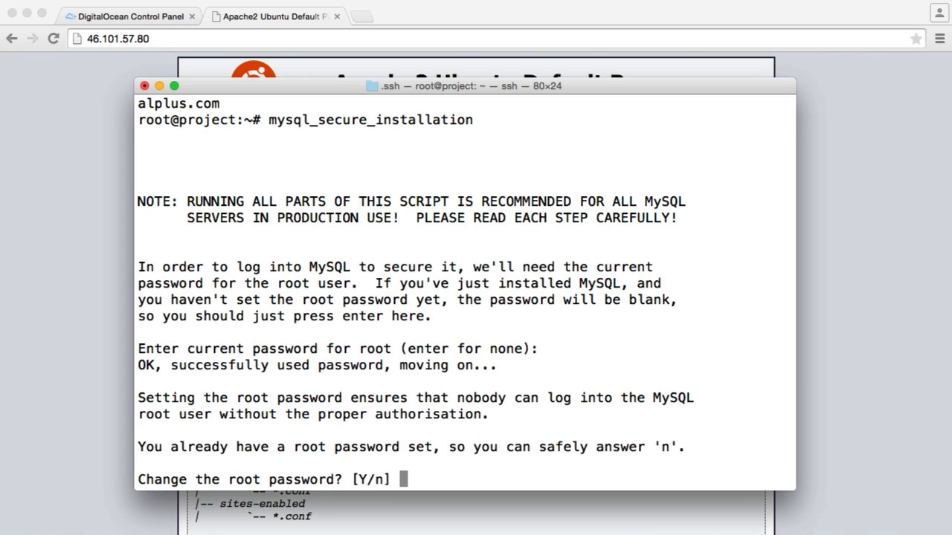
pyautogui.write('n')
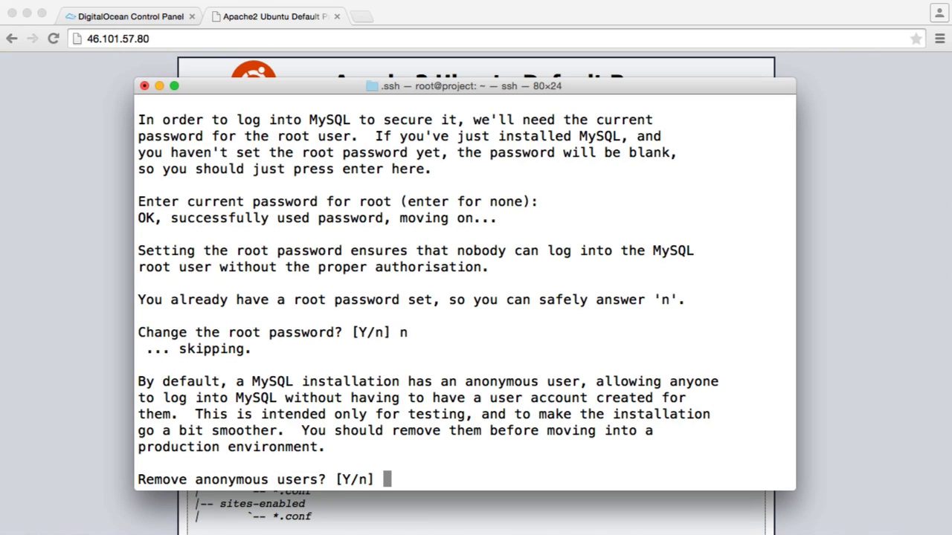
pyautogui.write('y')
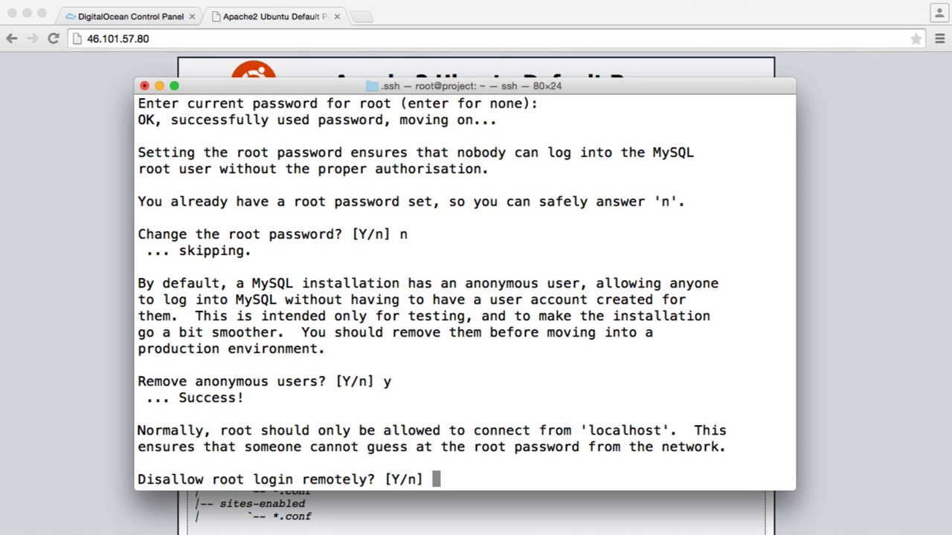
pyautogui.write('n')
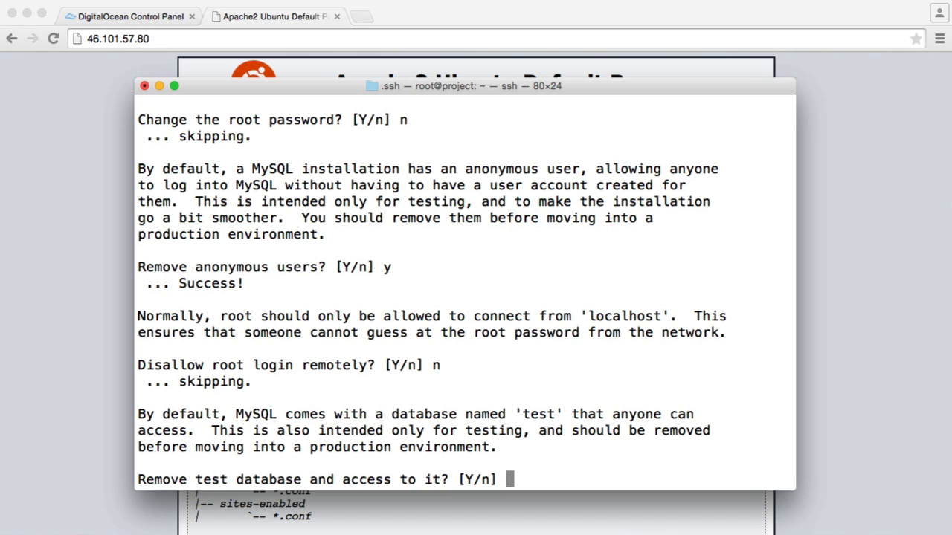
pyautogui.write('y')
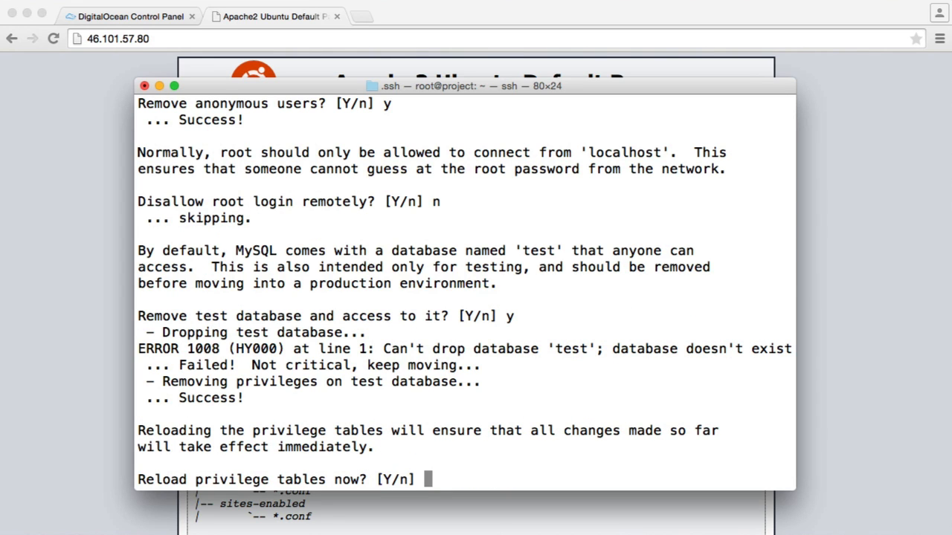
pyautogui.write('y')
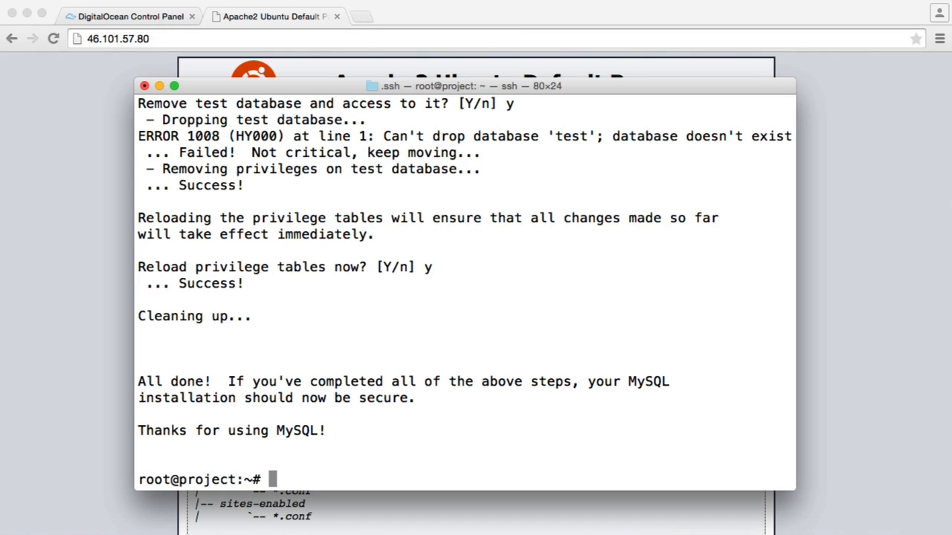
pyautogui.write('cle')
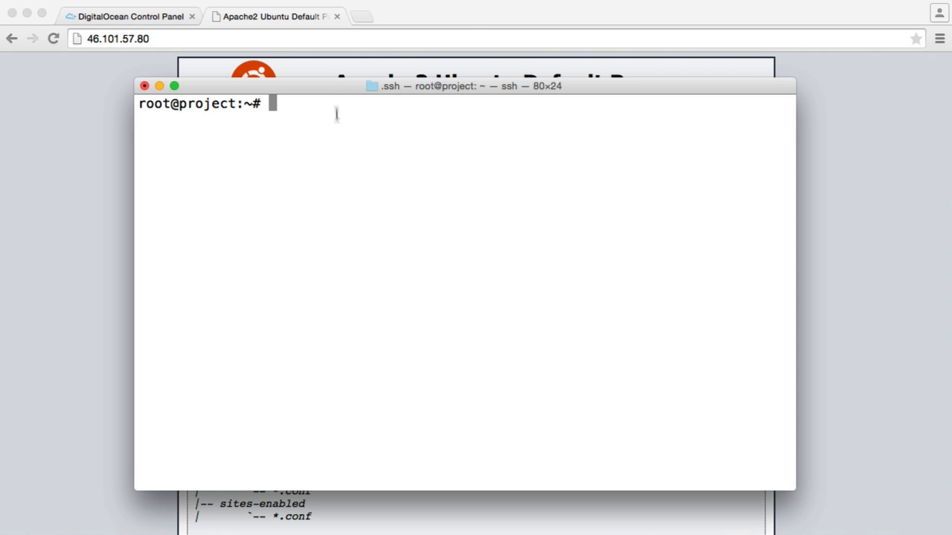
# List the home directory, then cd up and through var and www into html
pyautogui.moveTo(466, 85); pyautogui.dragTo(466, 89)
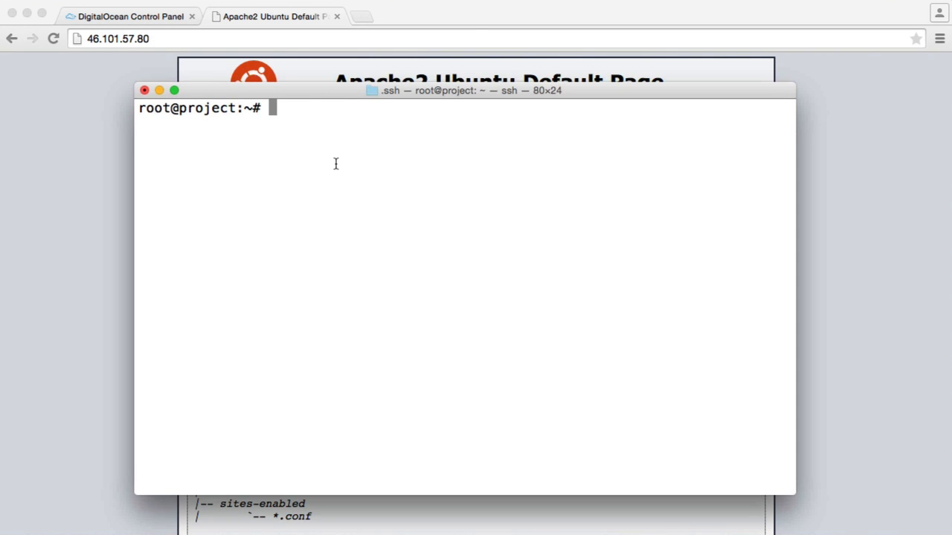
pyautogui.write('ls')
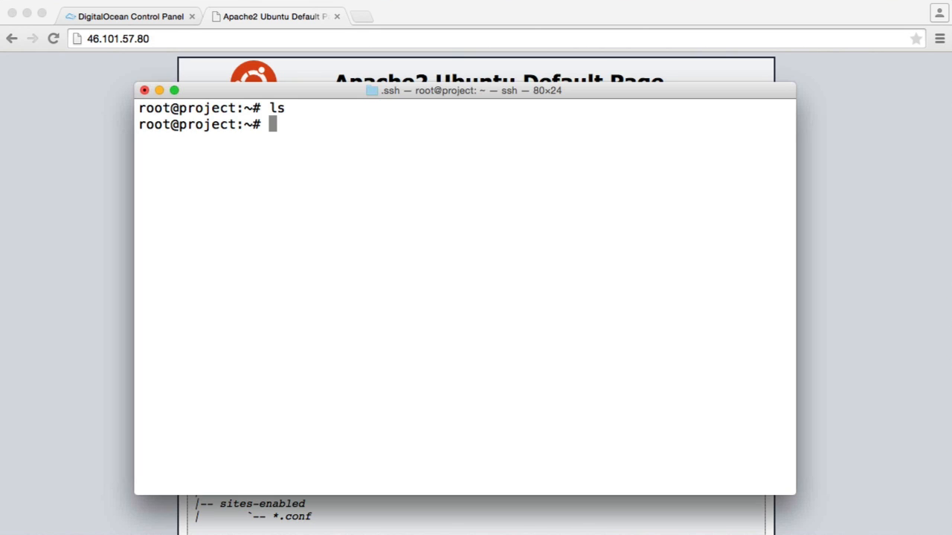
pyautogui.write('cd ..')
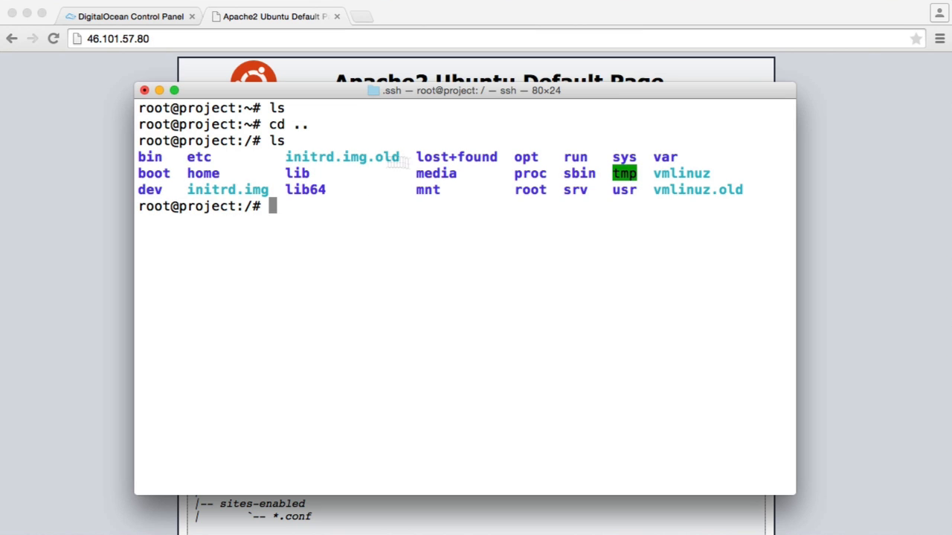
pyautogui.moveTo(403, 241)
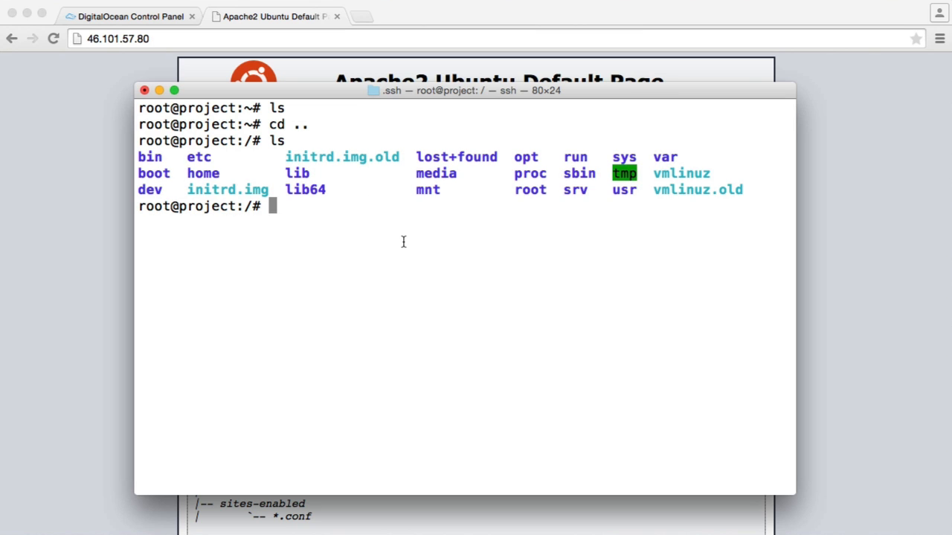
pyautogui.moveTo(565, 231)
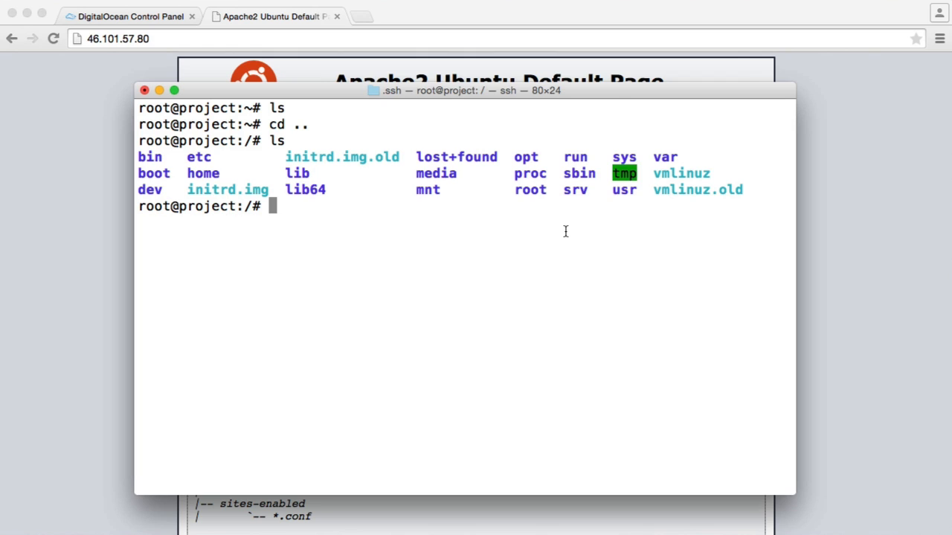
pyautogui.moveTo(658, 154)
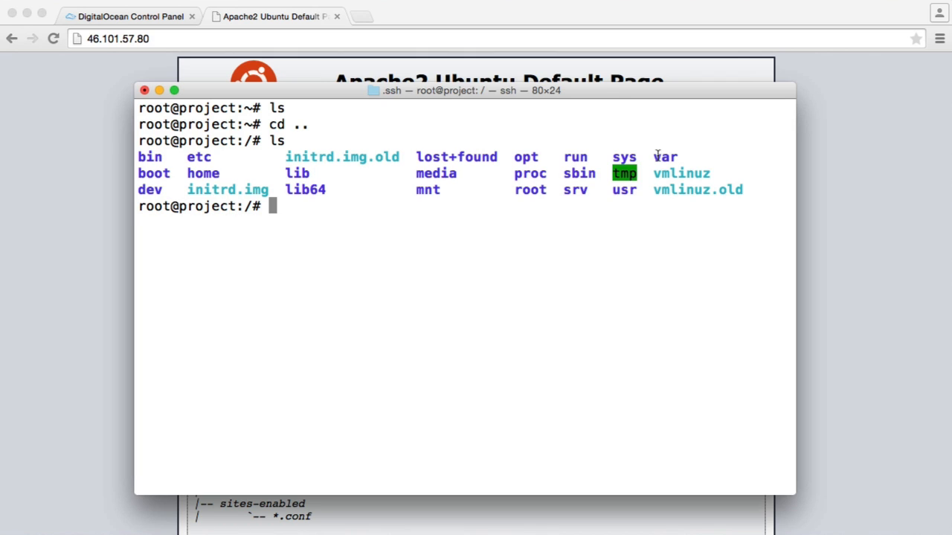
pyautogui.write('cd var')
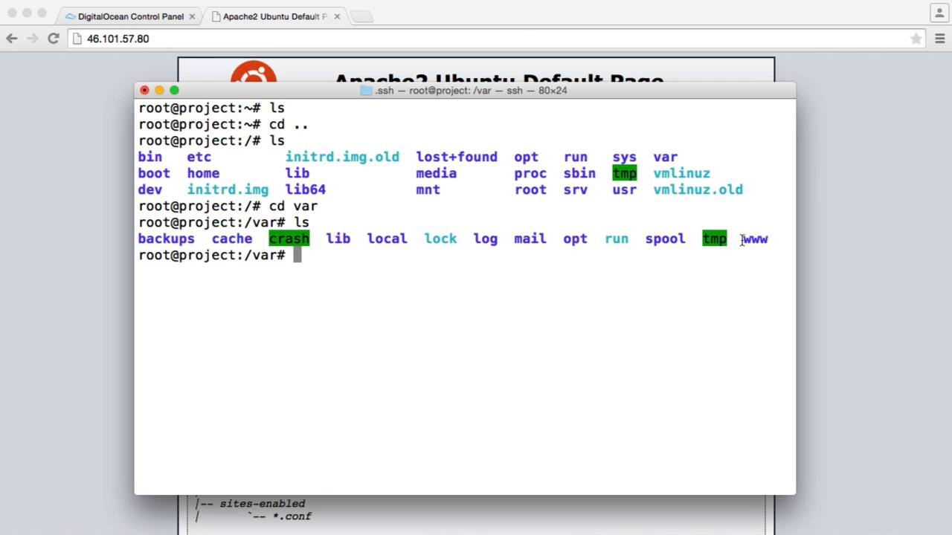
pyautogui.write('cd www')
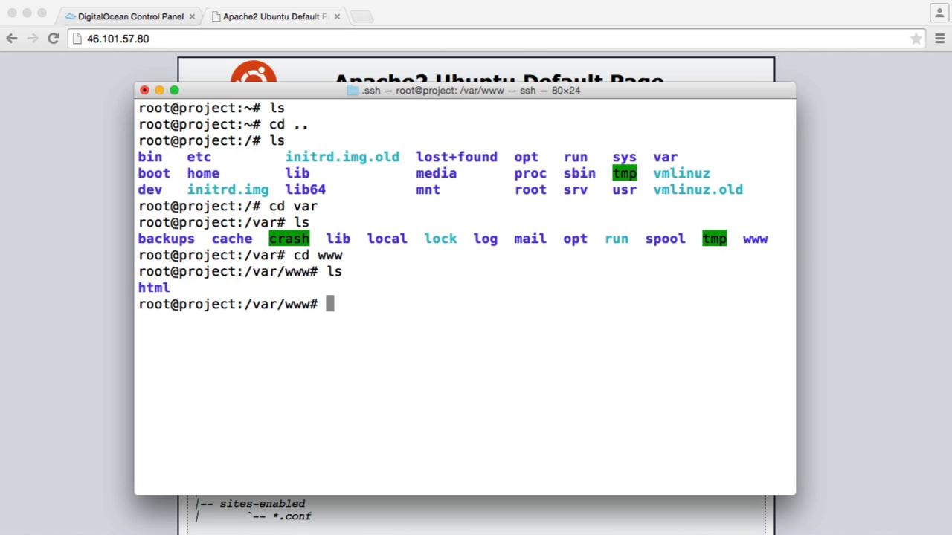
pyautogui.write('cd htm')
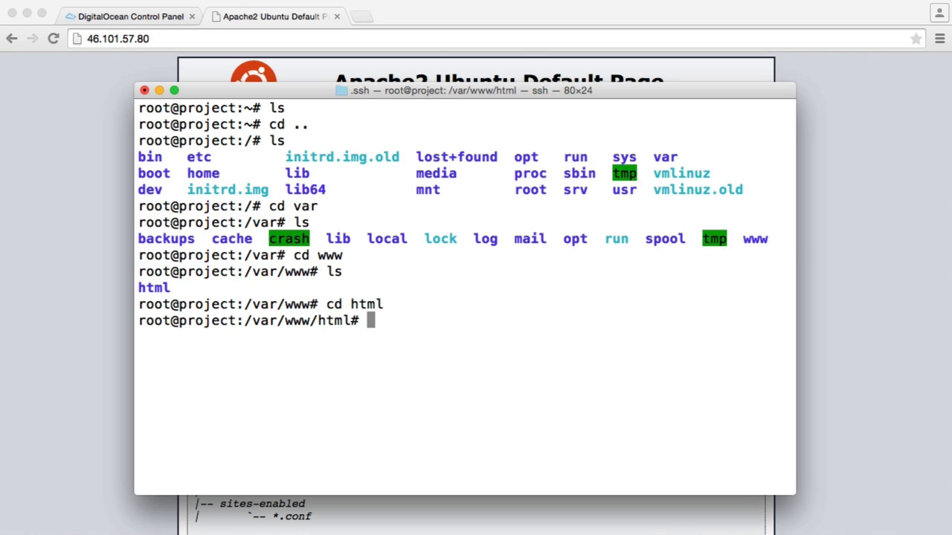
pyautogui.write('ls')
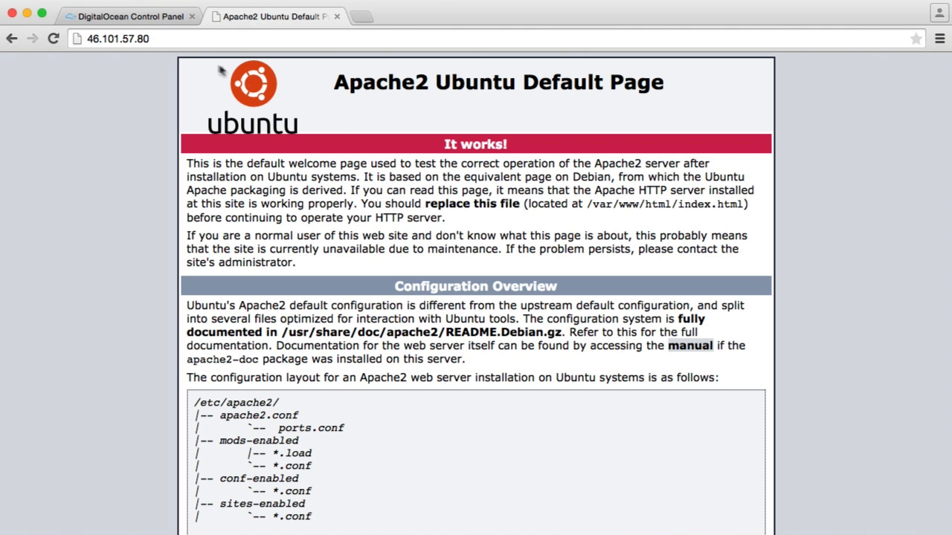
# Load 46.101.57.80/info.php and scroll the PHP Version 5.5.9 info page
pyautogui.write('/info.php')
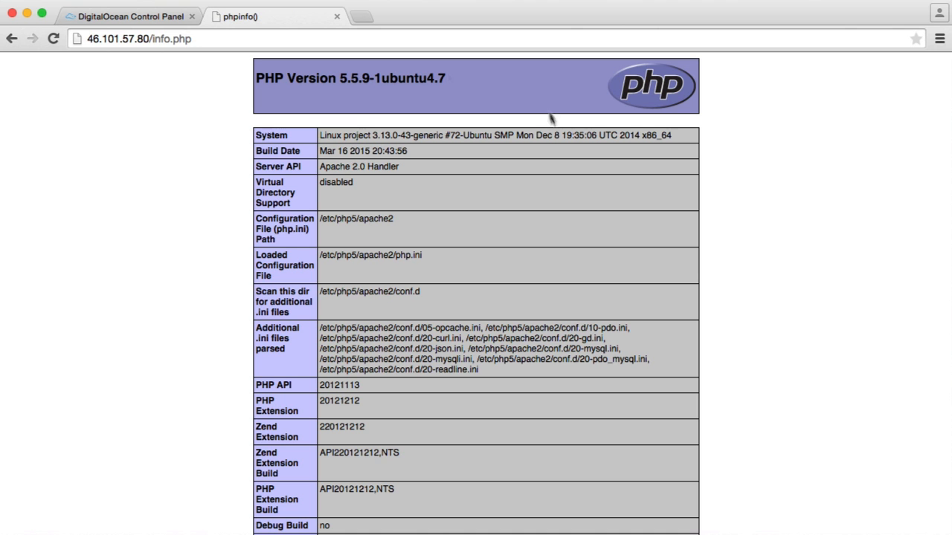
pyautogui.moveTo(264, 190)
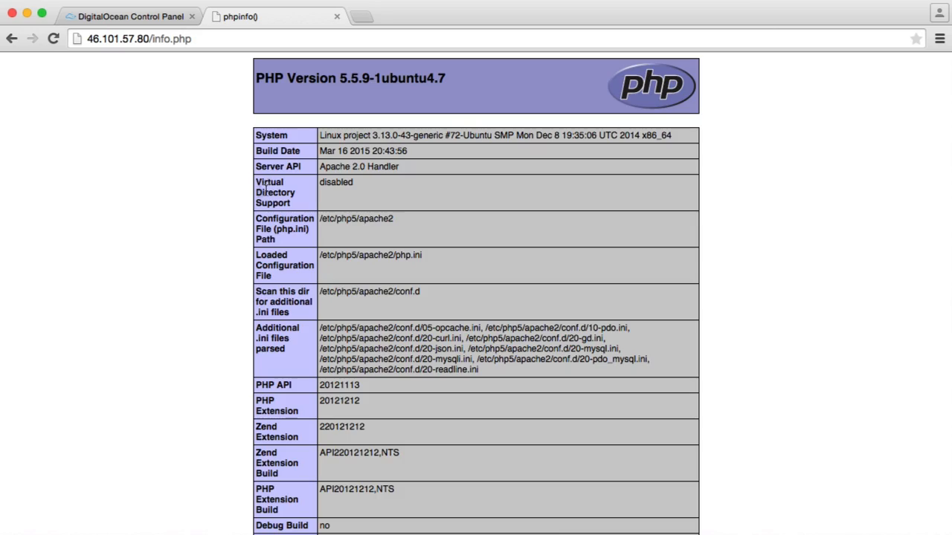
pyautogui.scroll(-3)
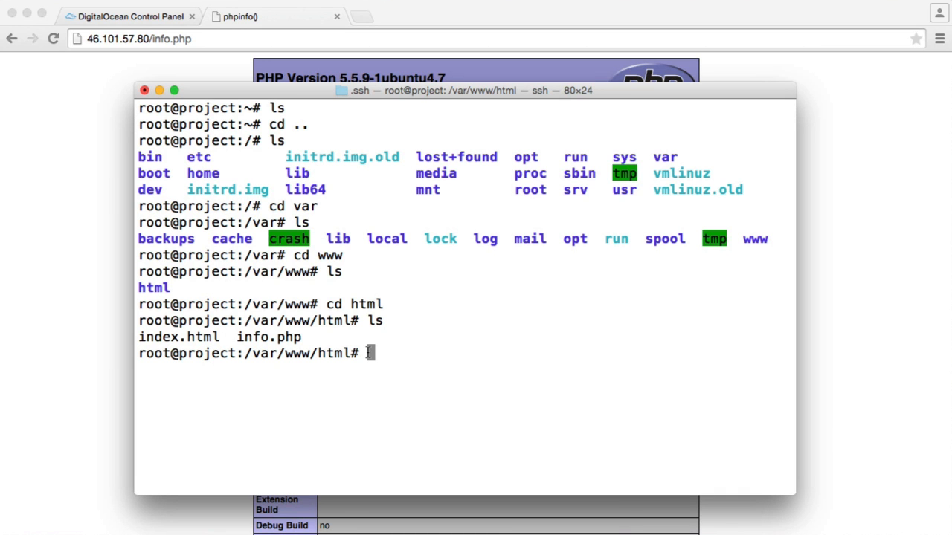
pyautogui.moveTo(396, 358)
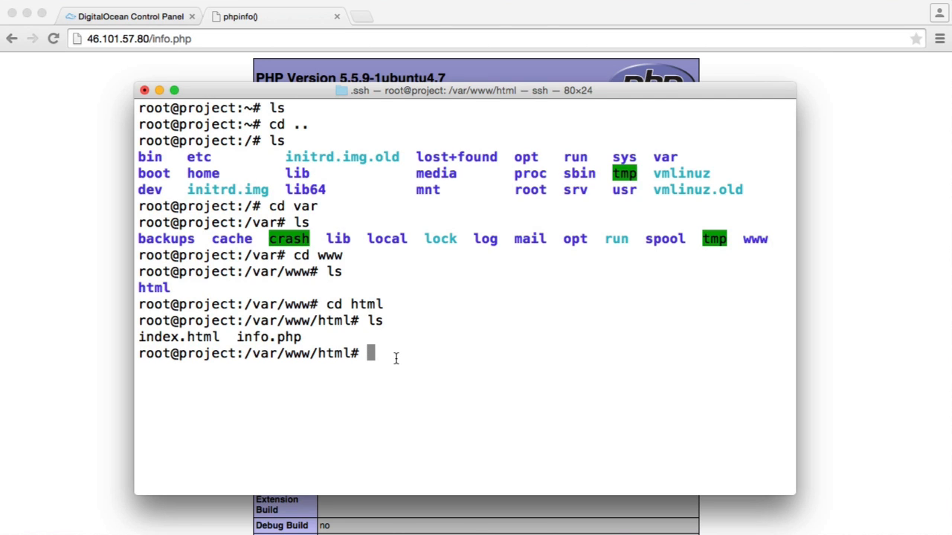
# Inspect info.php with cat, remove it with rm, and list the web root
pyautogui.write('rm in')
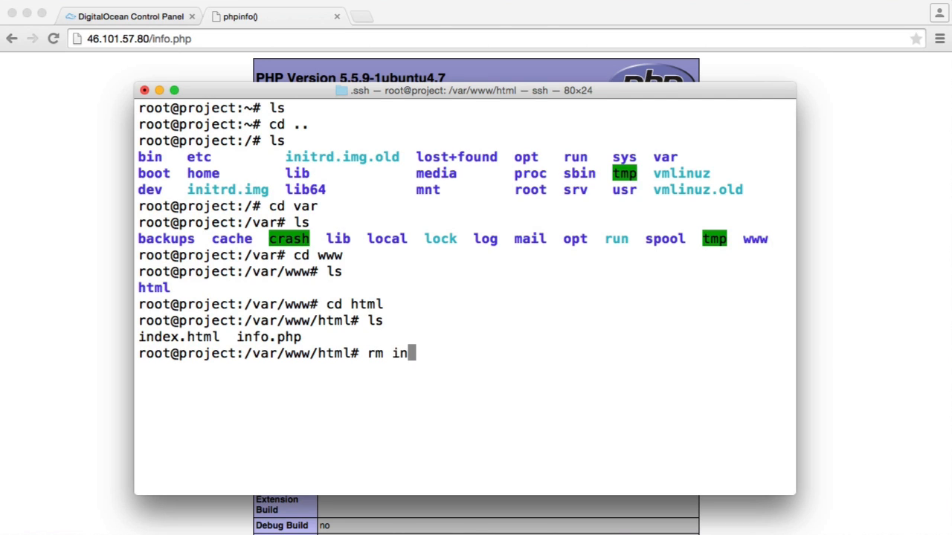
pyautogui.write('fo.php')
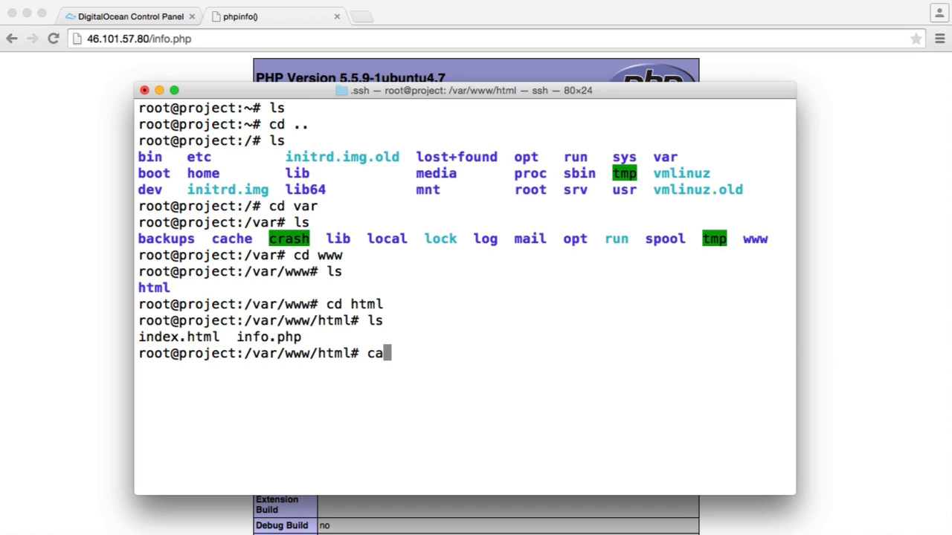
pyautogui.write('t info.php')
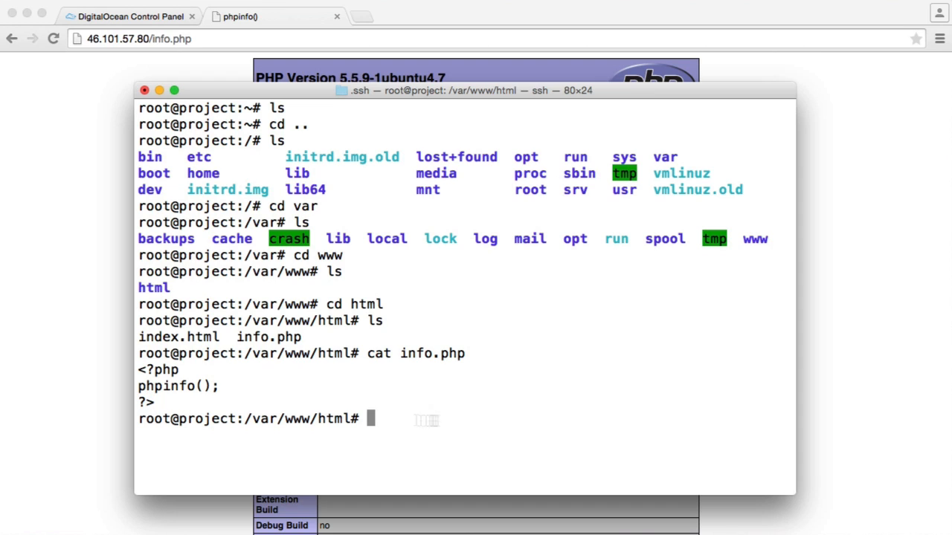
pyautogui.write('rm')
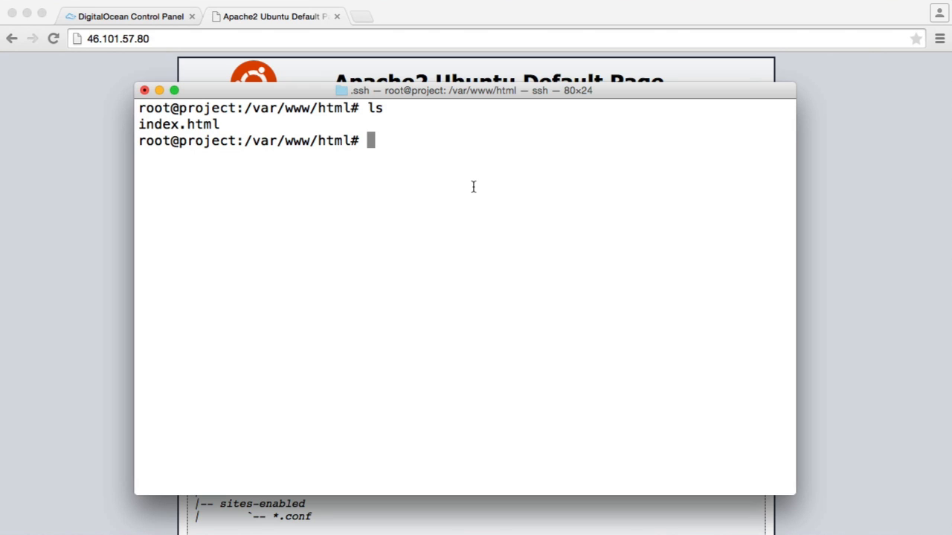
# Run 'service apache2 restart' and clear the terminal
pyautogui.write('service')
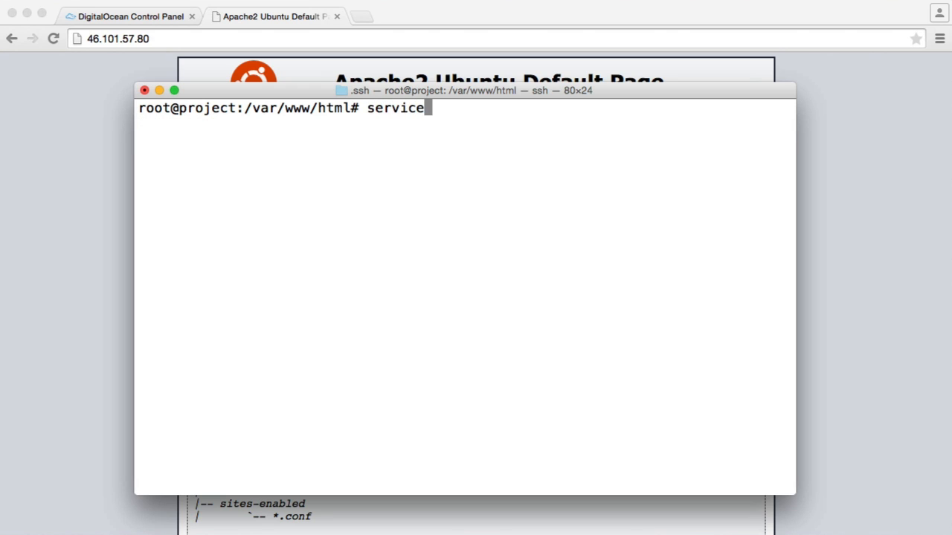
pyautogui.write('apache2 restart')
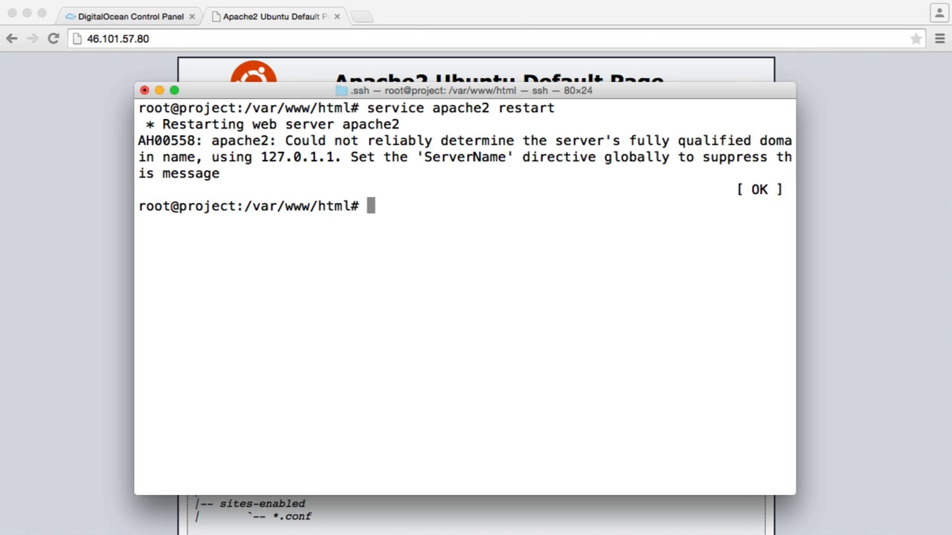
pyautogui.write('c')
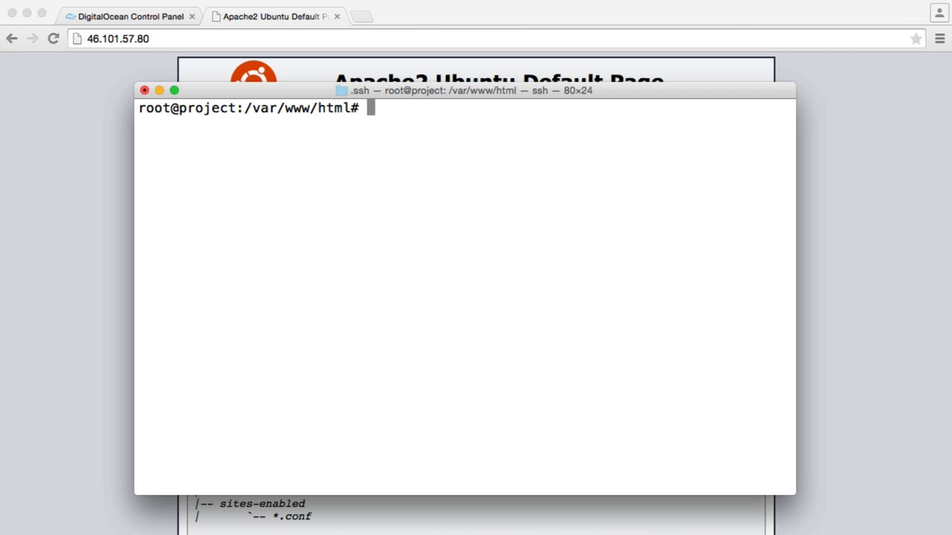
# Change directory from / through etc and php5 into apache2, listing each, then begin a vim command
pyautogui.write('cd')
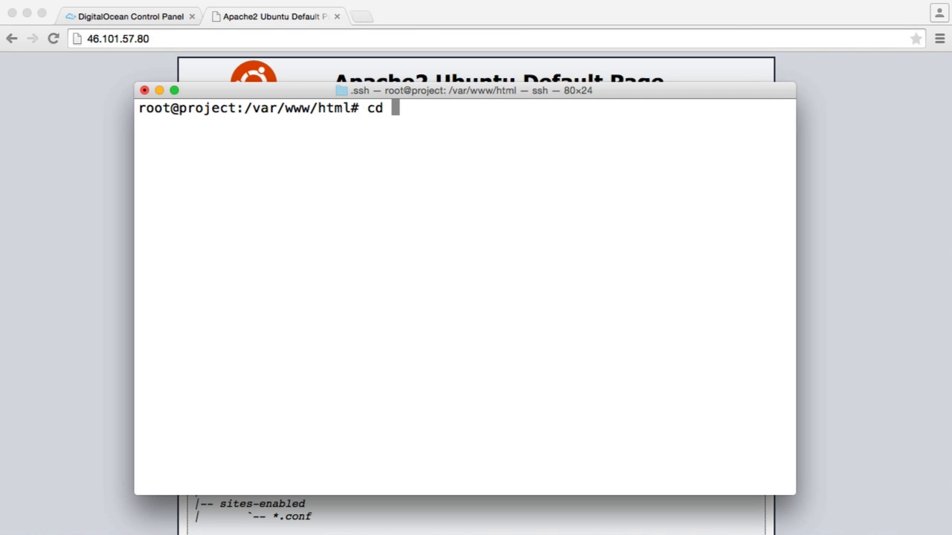
pyautogui.write('/')
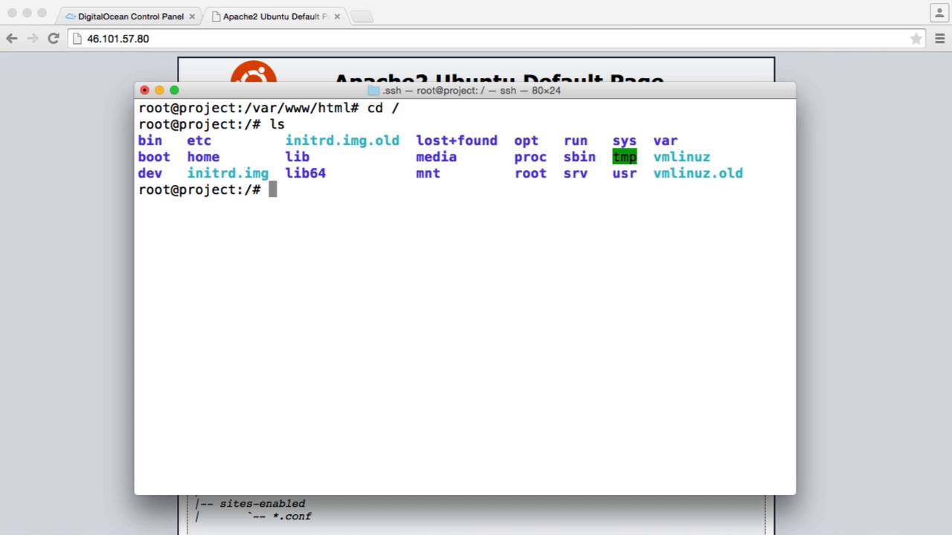
pyautogui.moveTo(374, 245)
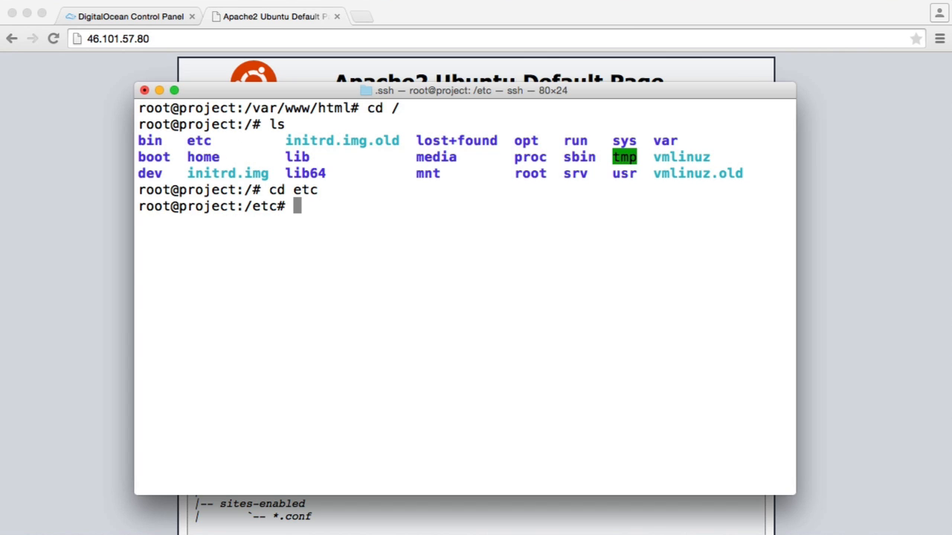
pyautogui.write('ls')
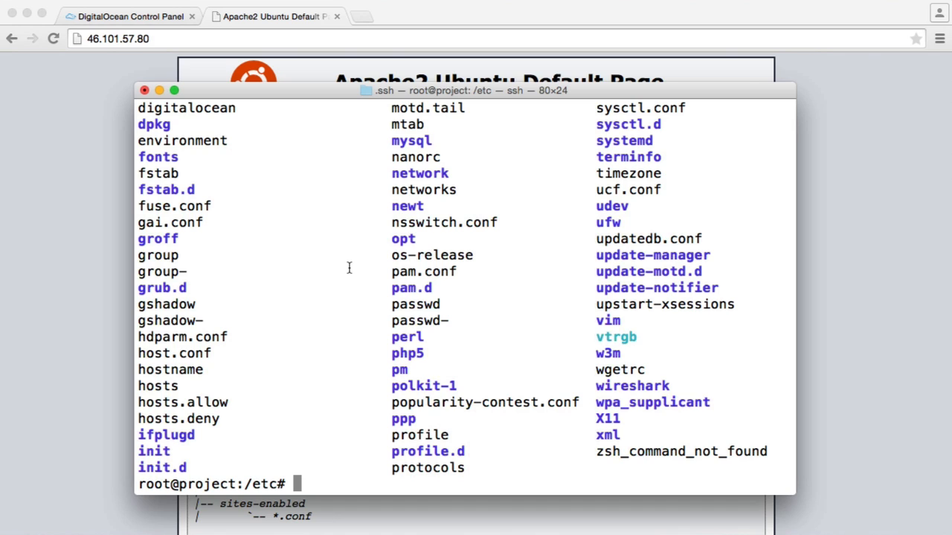
pyautogui.write('cd')
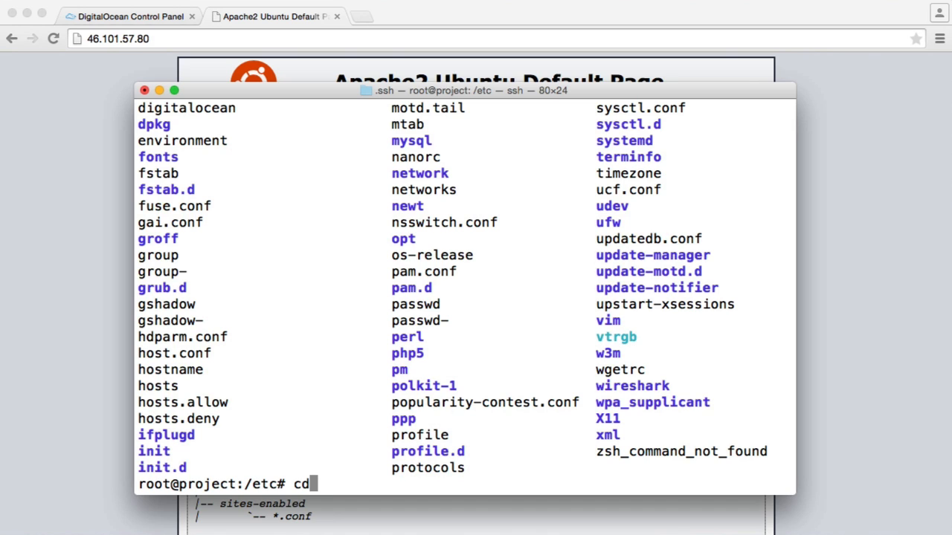
pyautogui.write('php5')
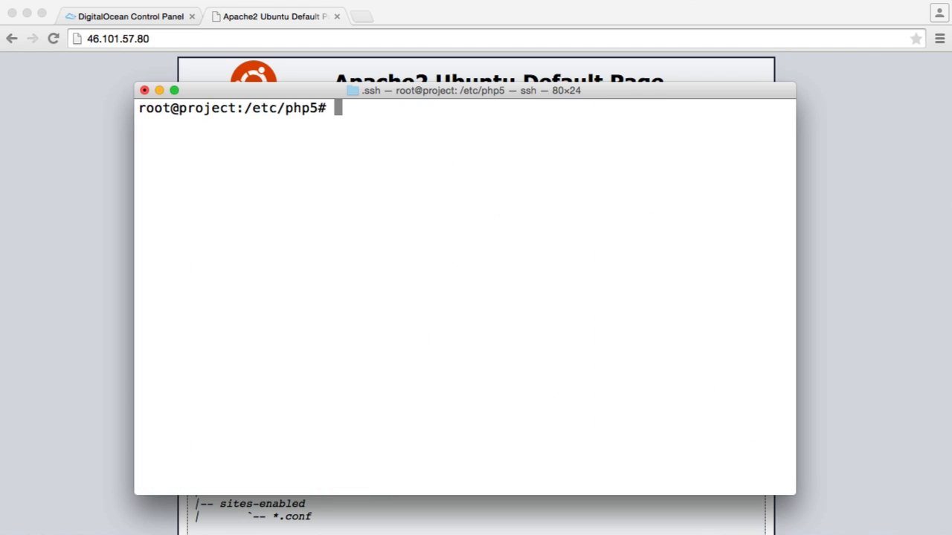
pyautogui.write('ls')
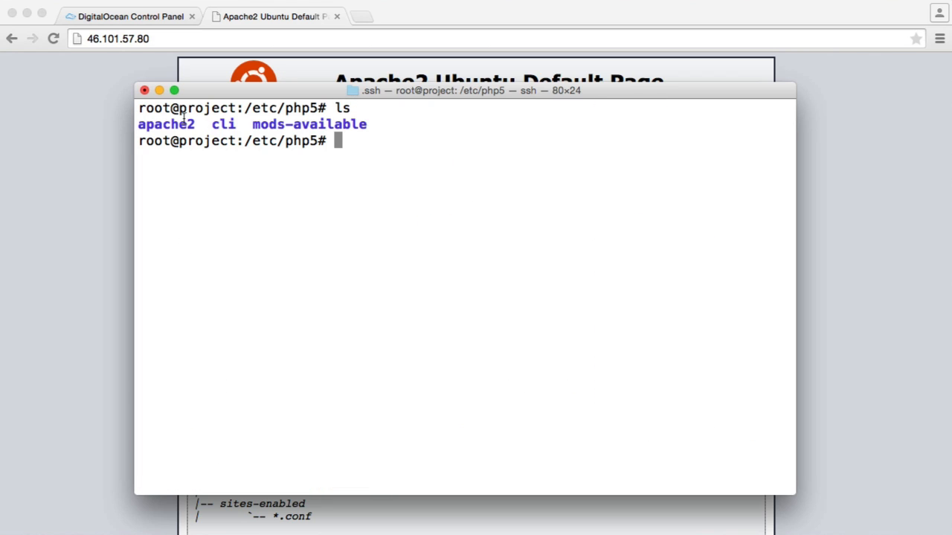
pyautogui.write('cd apache2')
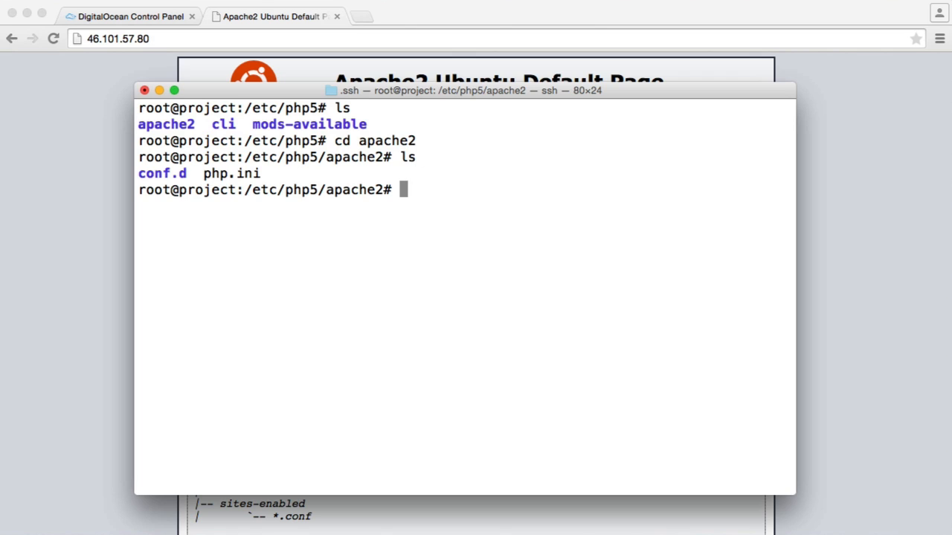
pyautogui.moveTo(513, 224)
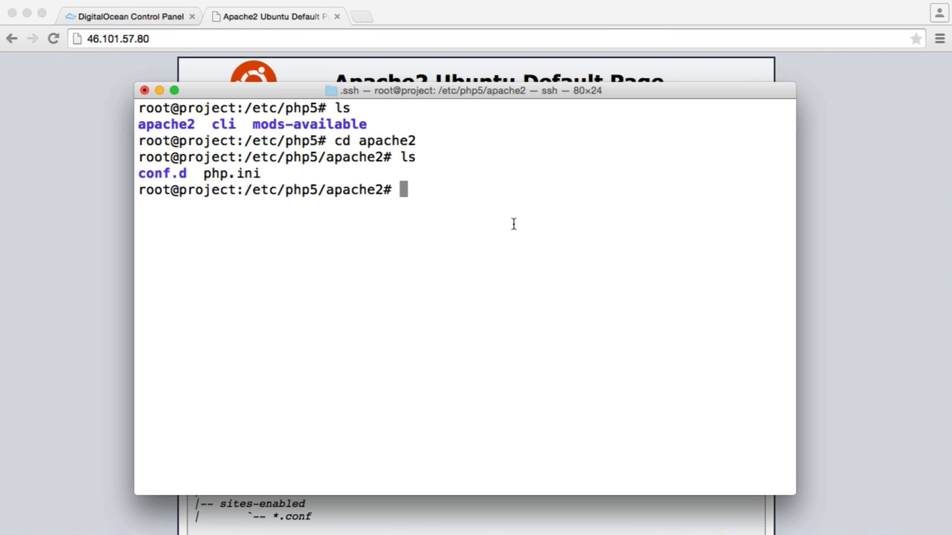
pyautogui.write('vim')
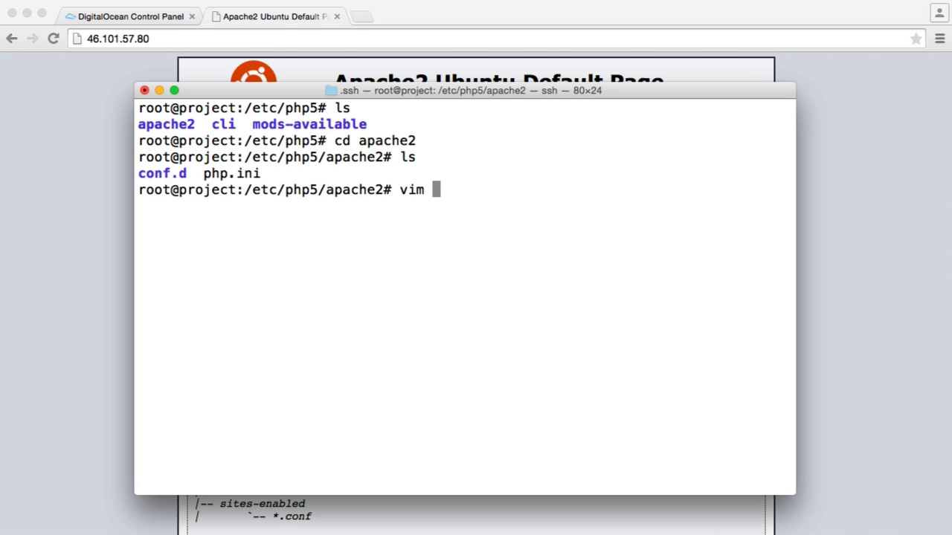
pyautogui.write('php.in')
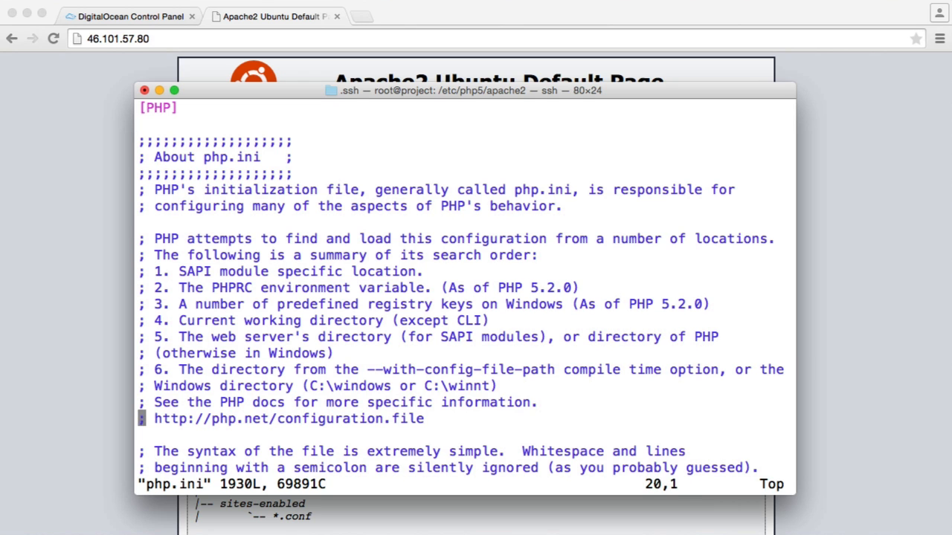
pyautogui.scroll(-3)
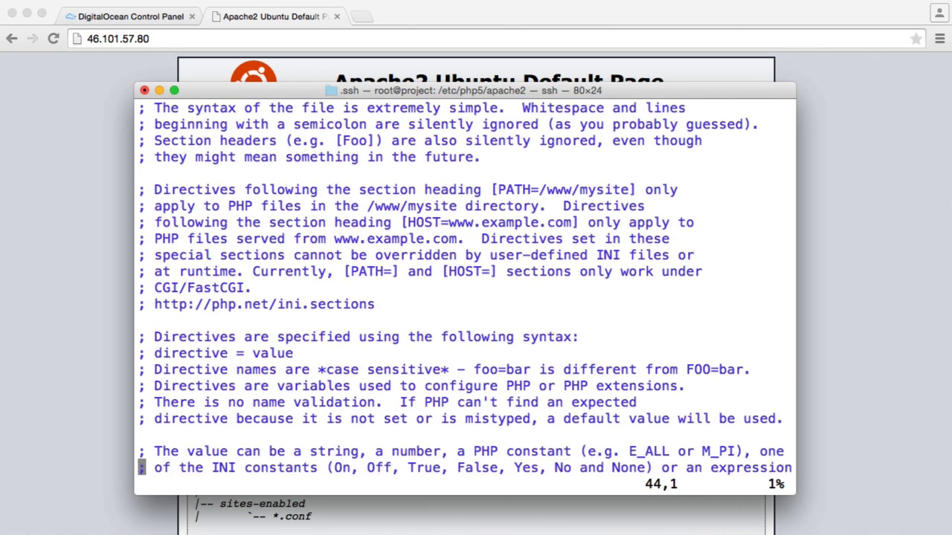
pyautogui.scroll(-3)
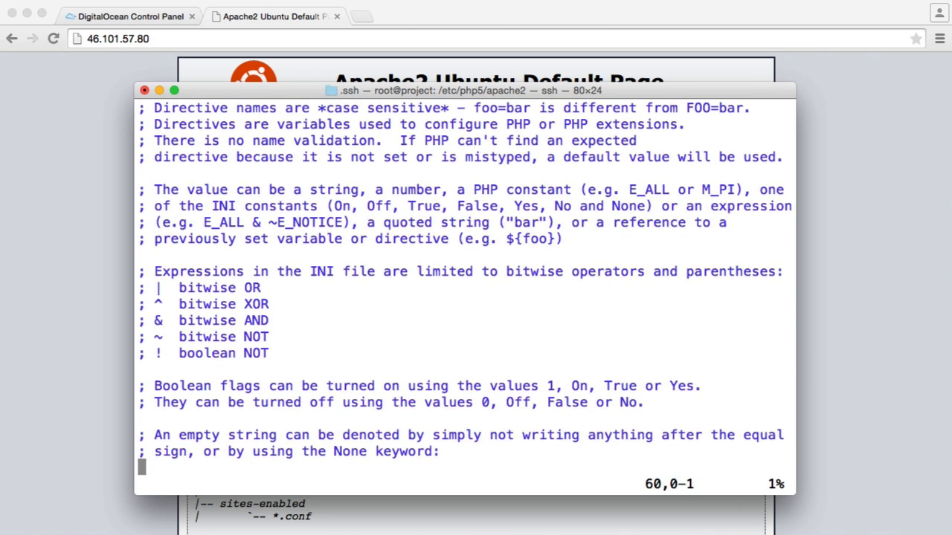
pyautogui.press('i')
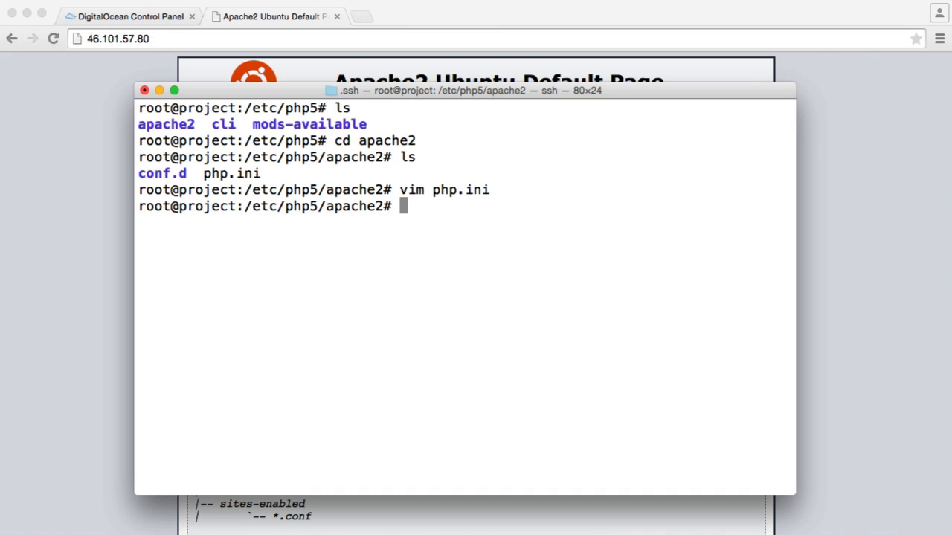
# Run 'service apache2 restart' again from /etc/php5/apache2, then type clear
pyautogui.write('service apache2 restart')
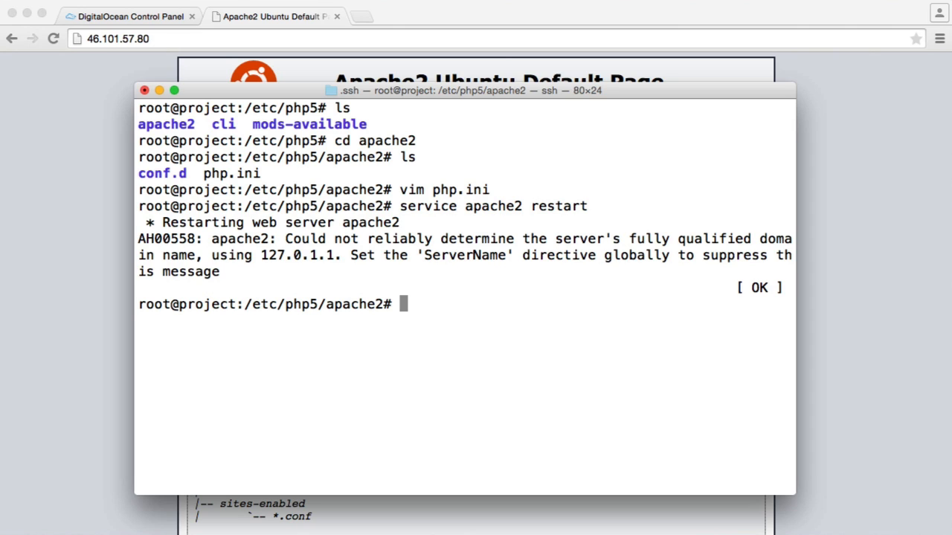
pyautogui.write('clear')
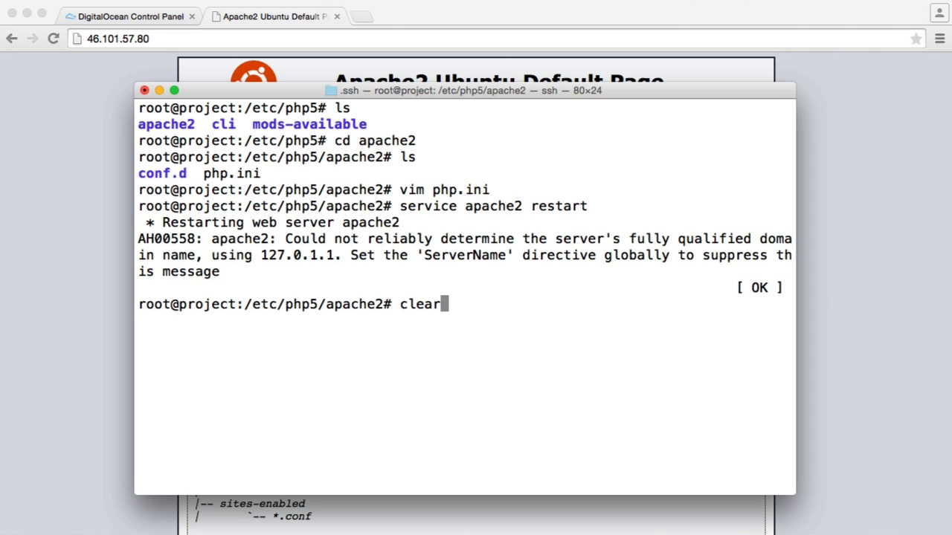